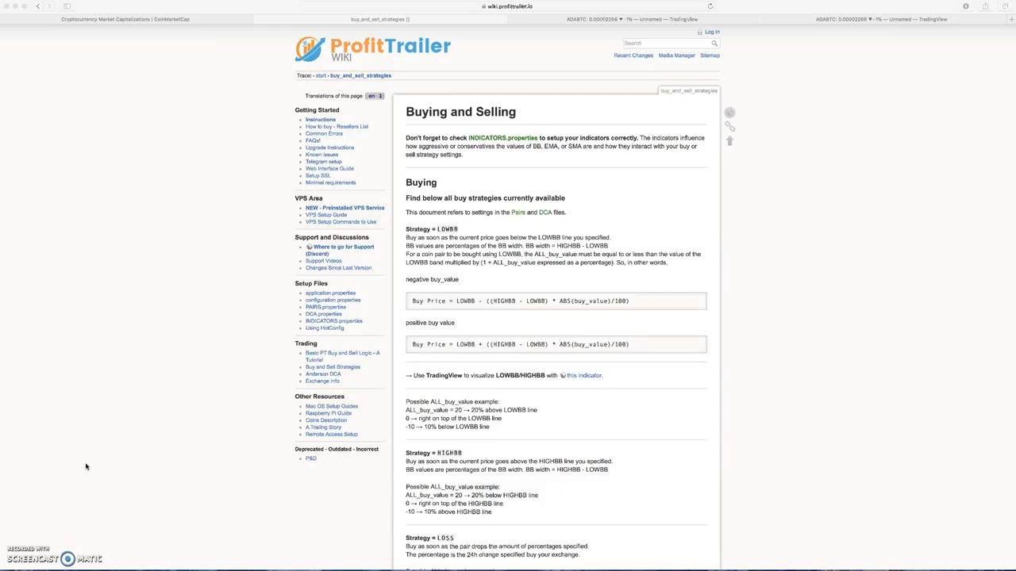
Step: Switch from the ProfitTrailer wiki to the CoinMarketCap market capitalization table
{"action": "left_click", "coordinate": [124, 19]}
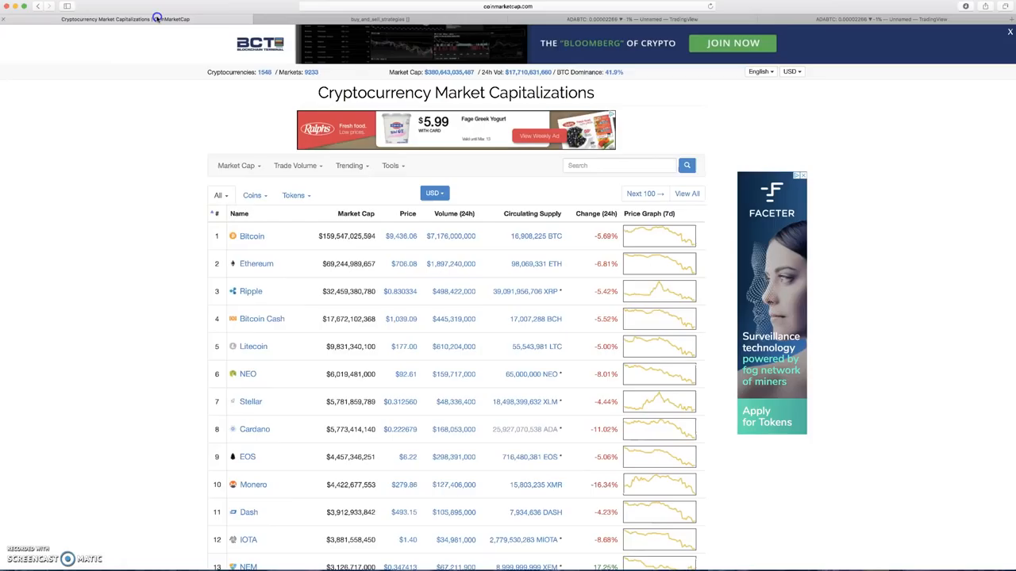
{"action": "mouse_move", "coordinate": [321, 375]}
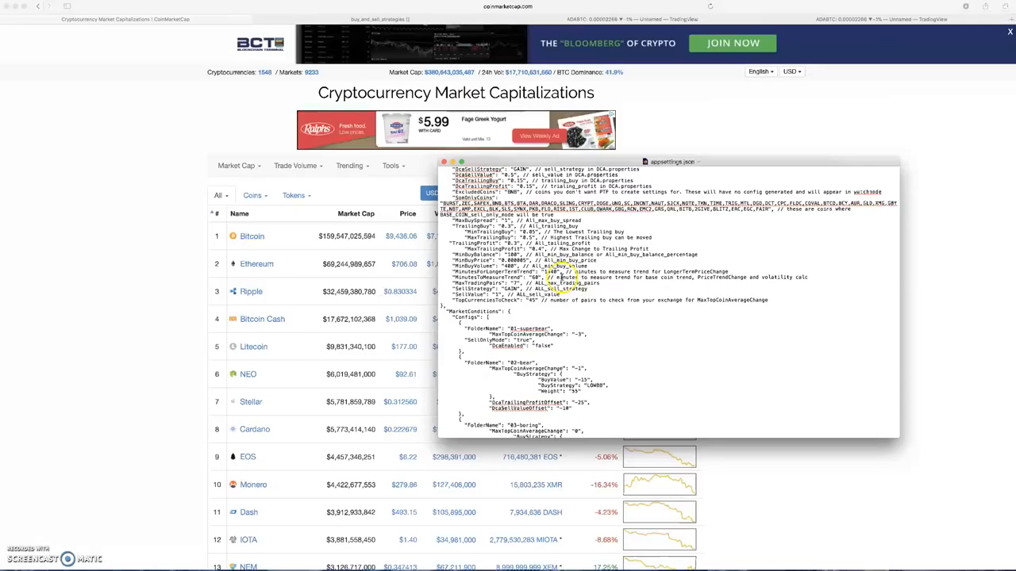
{"action": "mouse_move", "coordinate": [540, 328]}
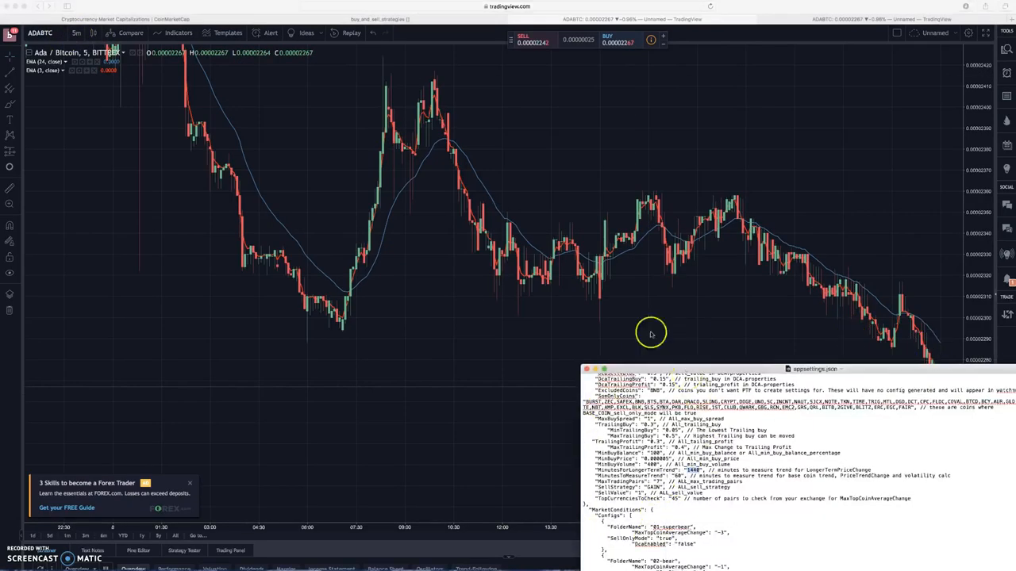
Step: Bring the daily ADA/BTC chart forward over the settings file
{"action": "left_click", "coordinate": [77, 32]}
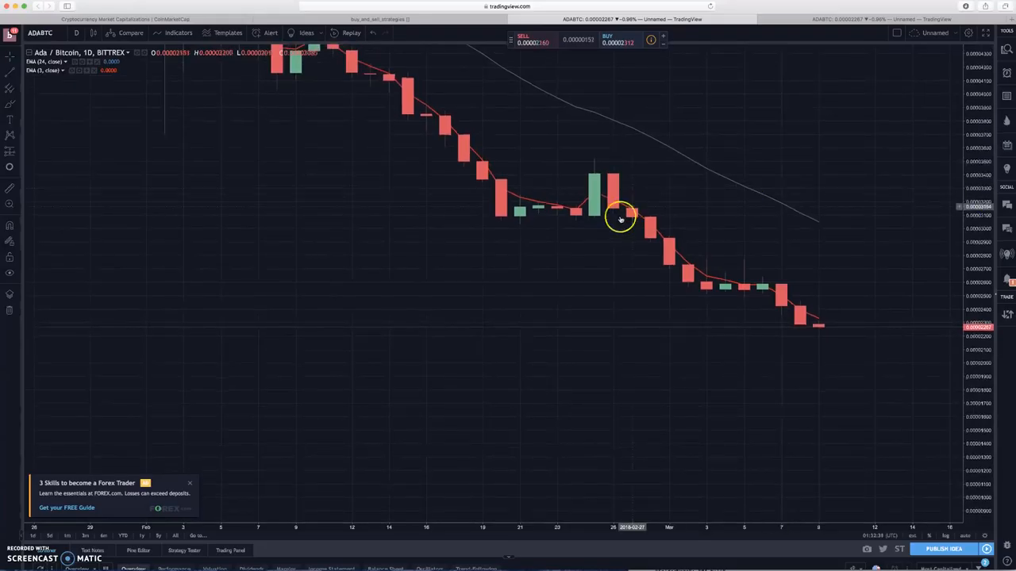
{"action": "mouse_move", "coordinate": [657, 178]}
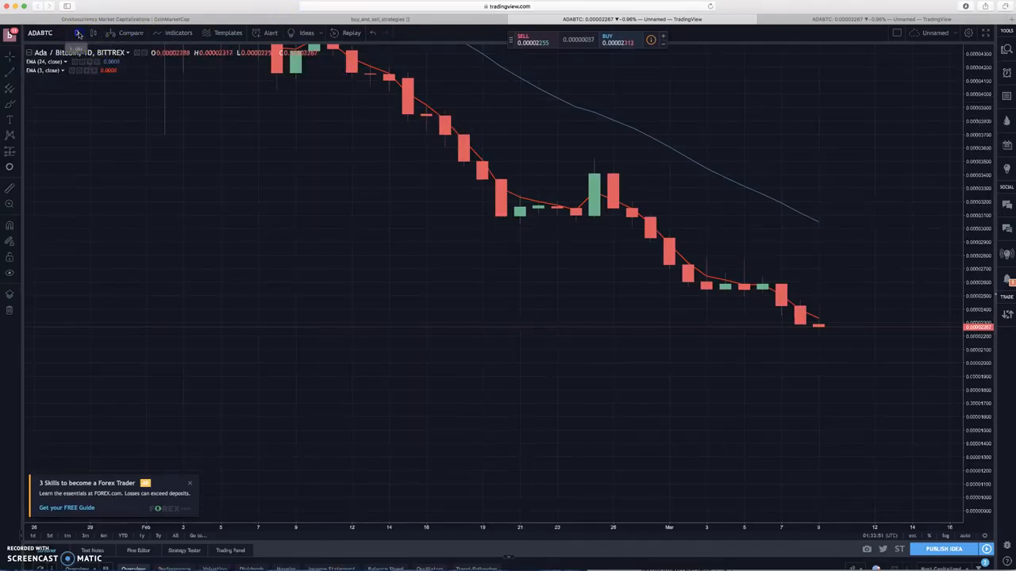
Step: Set the ADA/BTC chart interval to 1 hour
{"action": "left_click", "coordinate": [77, 32]}
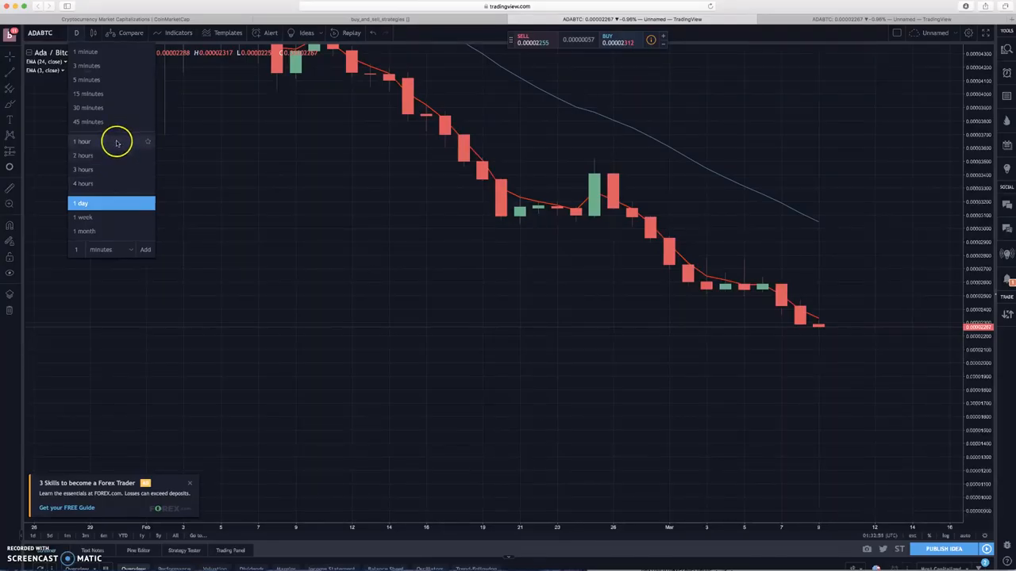
{"action": "left_click", "coordinate": [82, 141]}
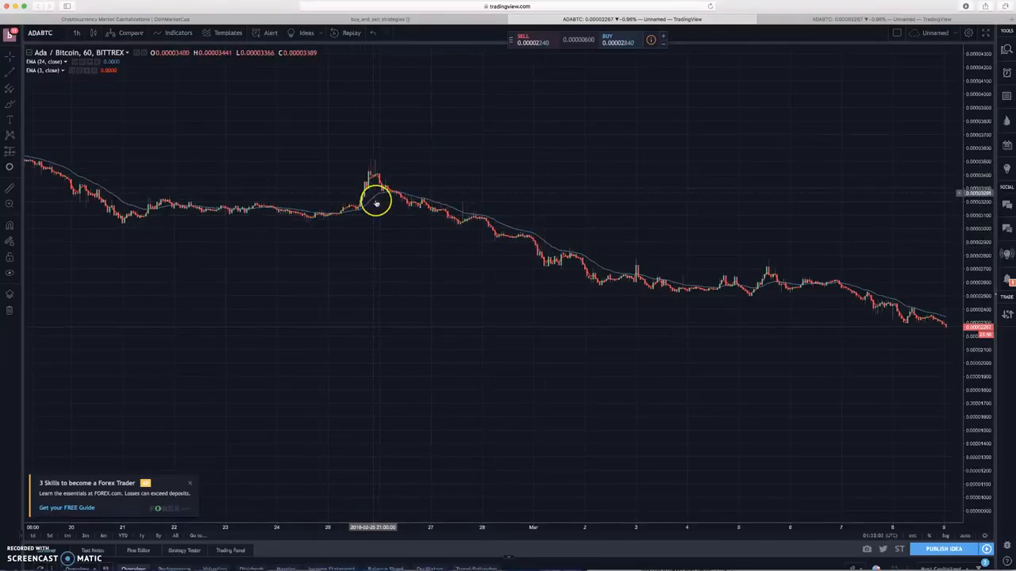
{"action": "mouse_move", "coordinate": [330, 225]}
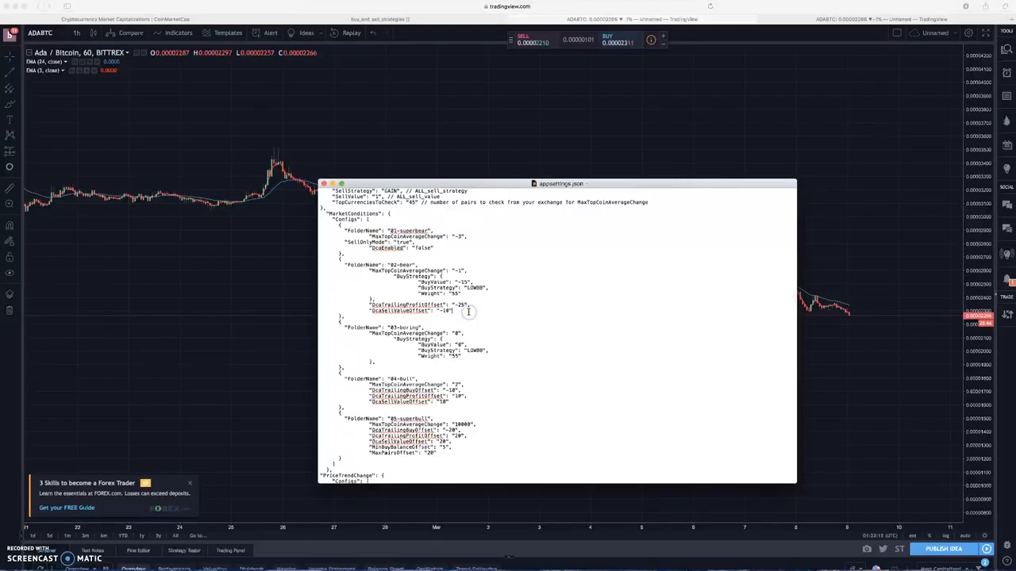
{"action": "mouse_move", "coordinate": [478, 344]}
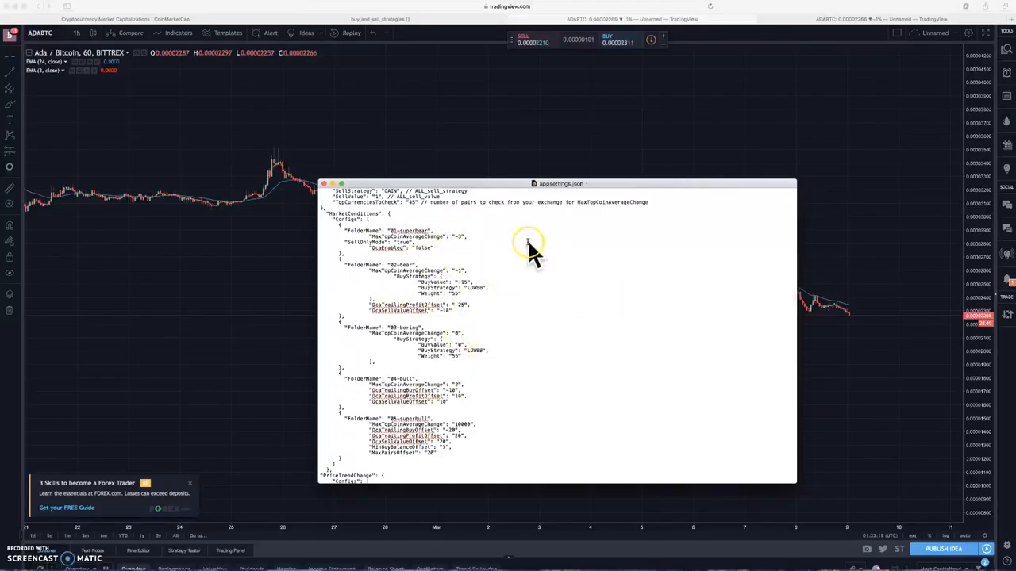
Step: Move the appsettings.json window toward the bottom-right, clearing the hourly chart's middle
{"action": "left_click_drag", "start_coordinate": [562, 185], "coordinate": [611, 210]}
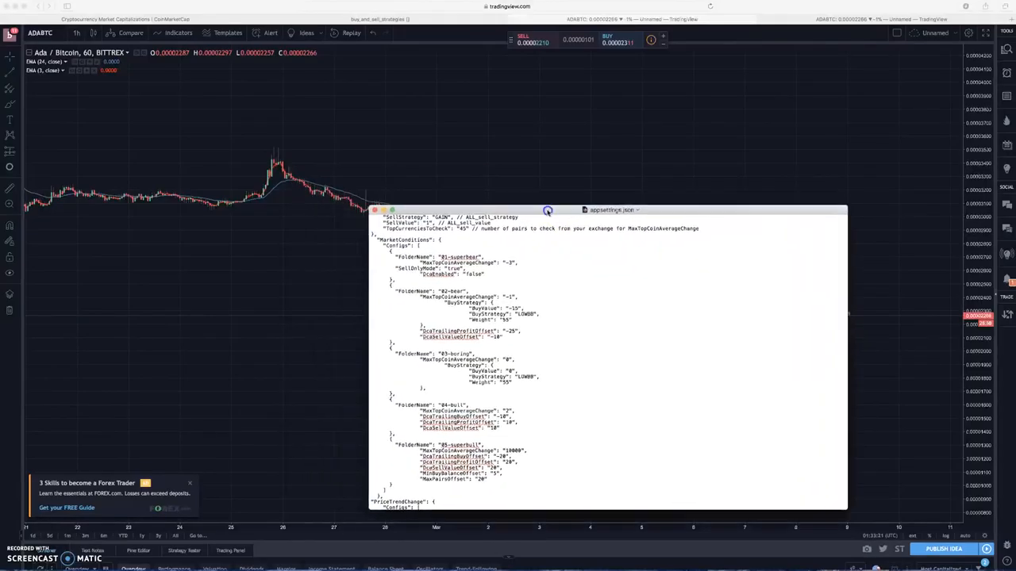
{"action": "left_click_drag", "start_coordinate": [547, 210], "coordinate": [734, 270]}
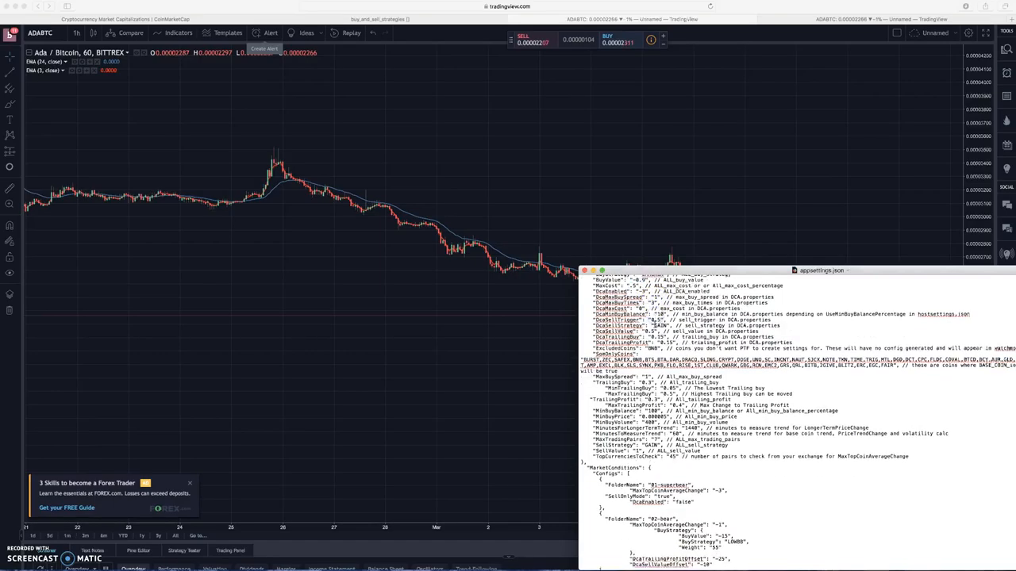
Step: Change the EMA_2 period to 3 in the indicator notes and return to the hourly chart
{"action": "scroll", "scroll_direction": "down", "scroll_amount": 3}
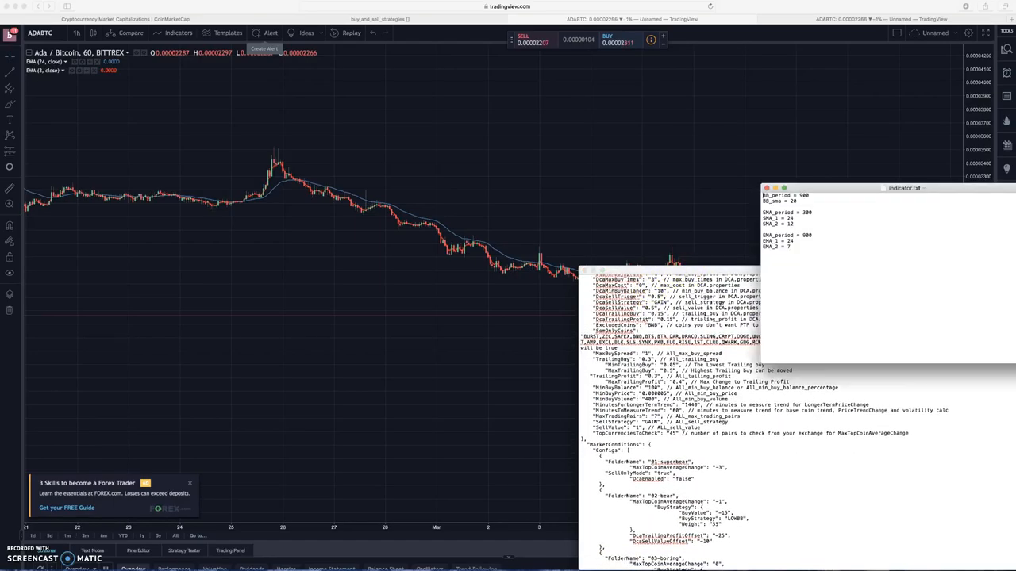
{"action": "left_click", "coordinate": [794, 248]}
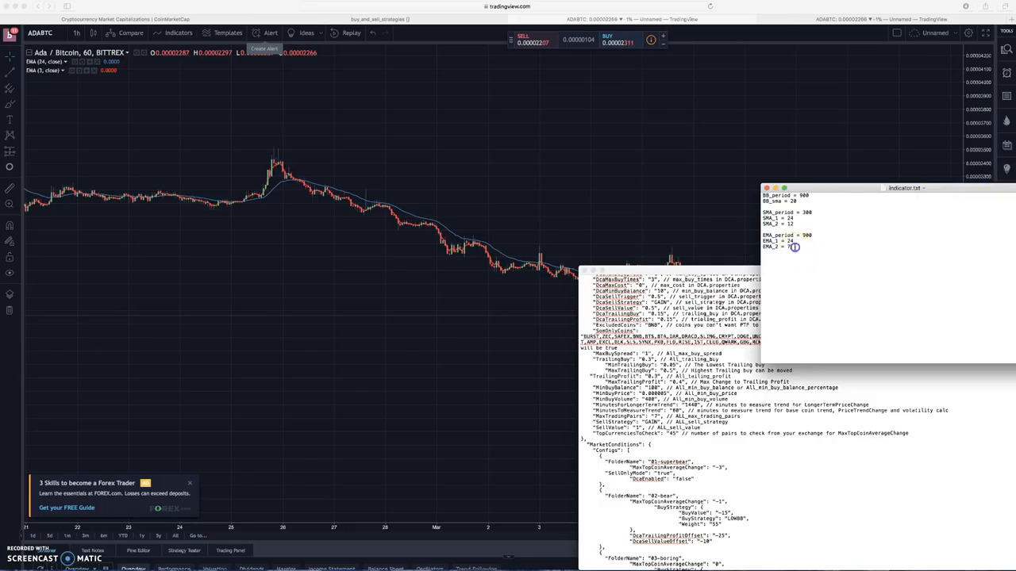
{"action": "type", "text": "3"}
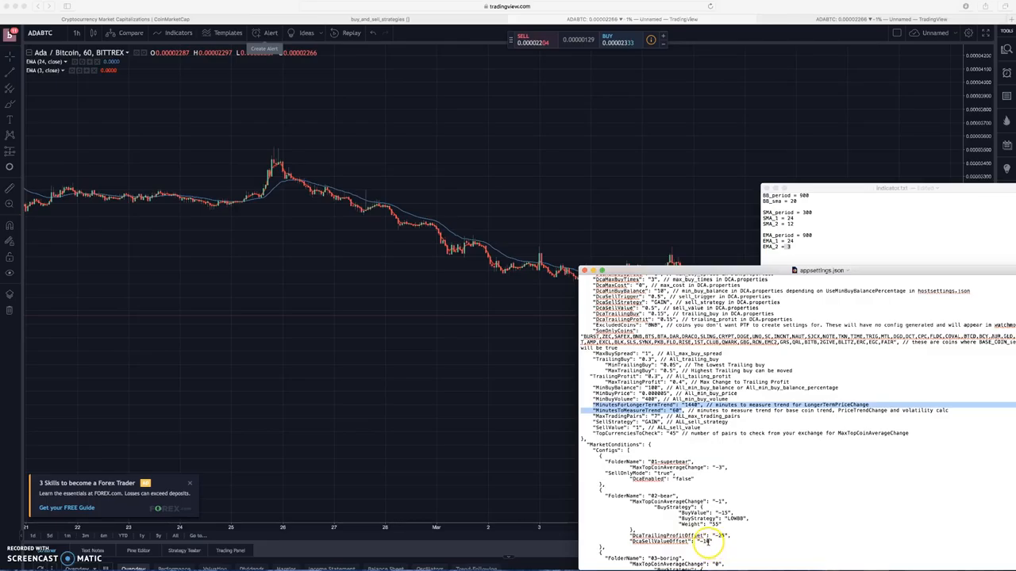
{"action": "left_click", "coordinate": [806, 225]}
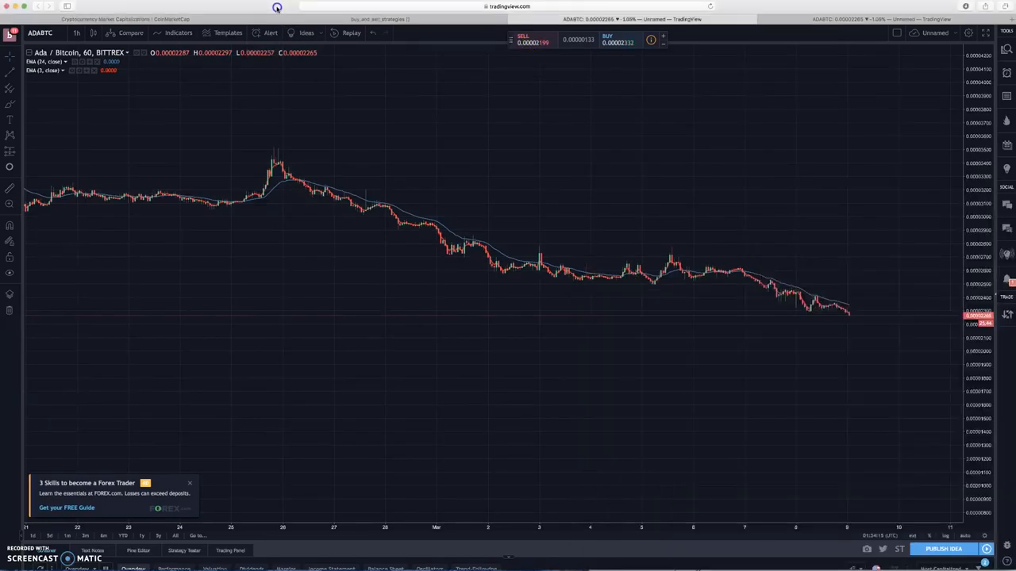
Step: Set the ADA/BTC chart interval back to 5 minutes
{"action": "left_click", "coordinate": [76, 31]}
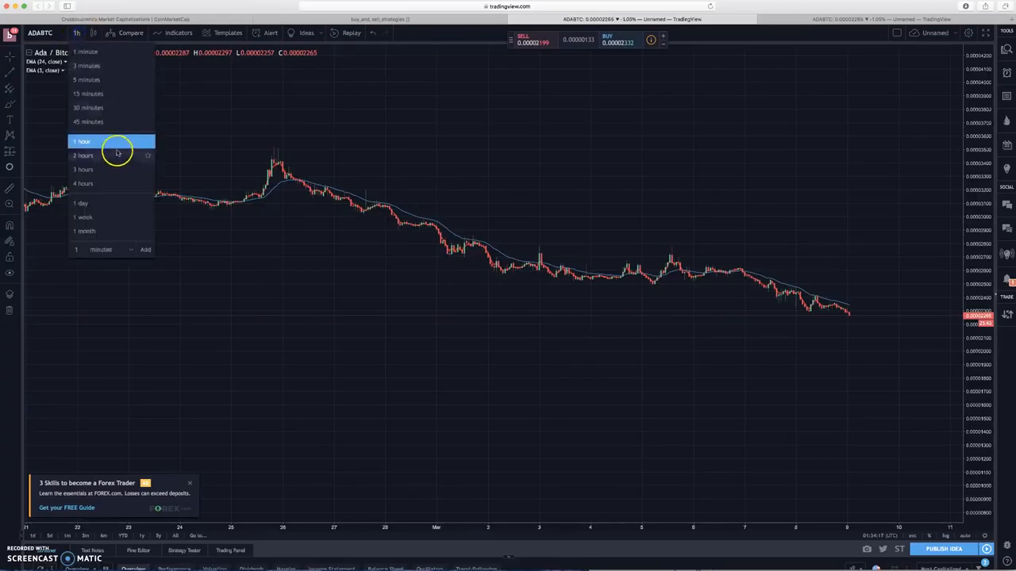
{"action": "left_click", "coordinate": [85, 80]}
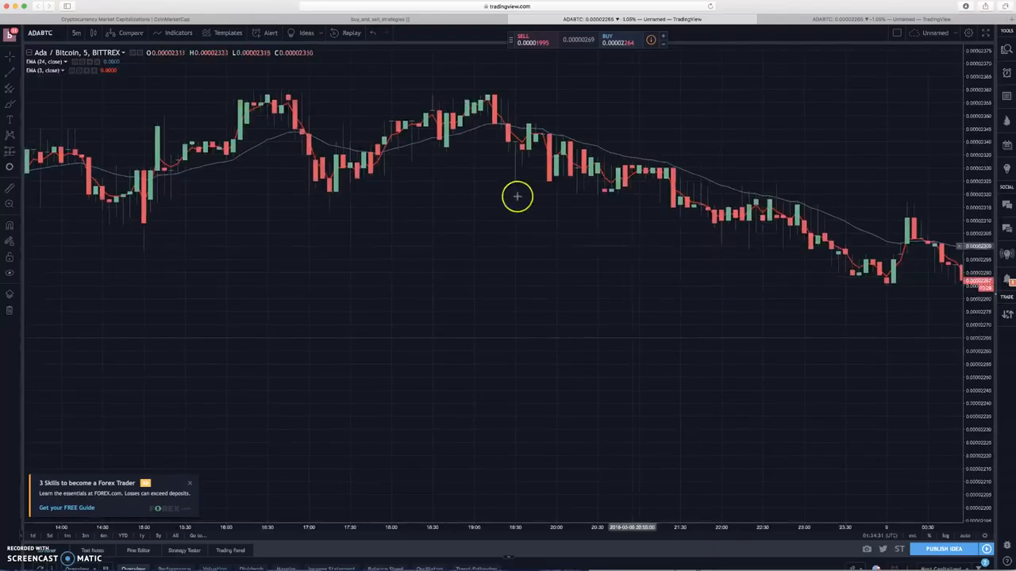
{"action": "mouse_move", "coordinate": [524, 112]}
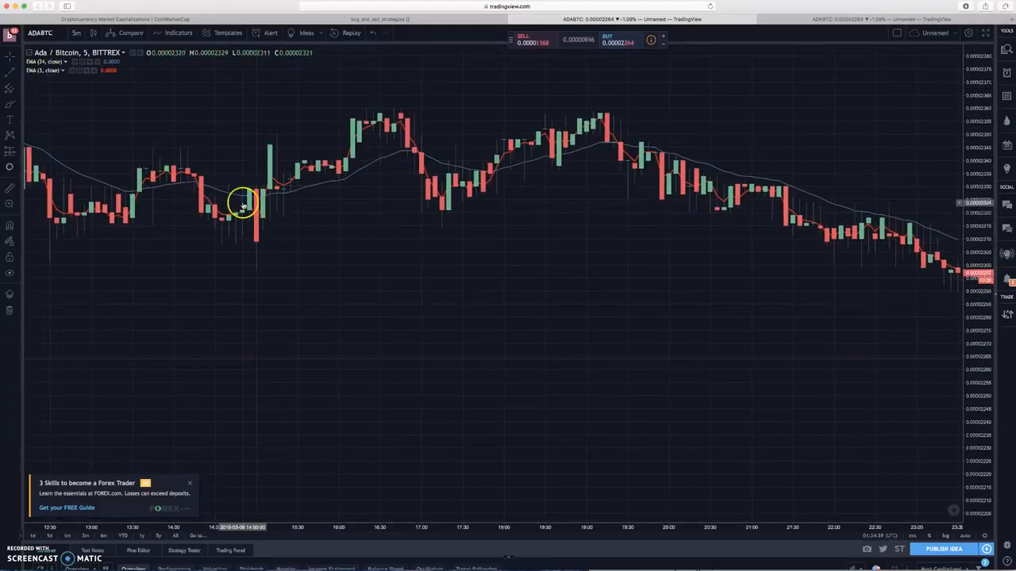
{"action": "mouse_move", "coordinate": [340, 185]}
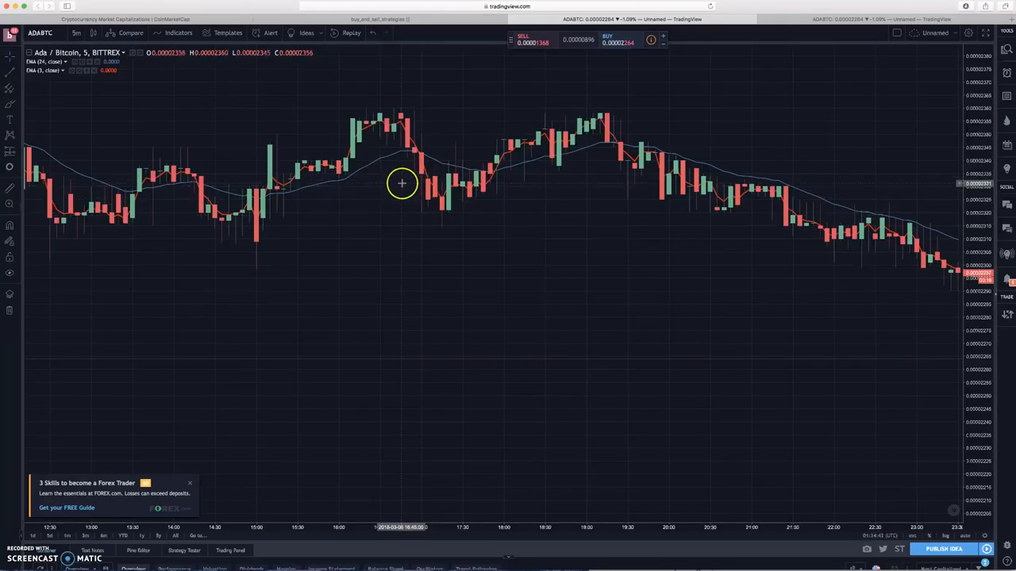
{"action": "mouse_move", "coordinate": [168, 132]}
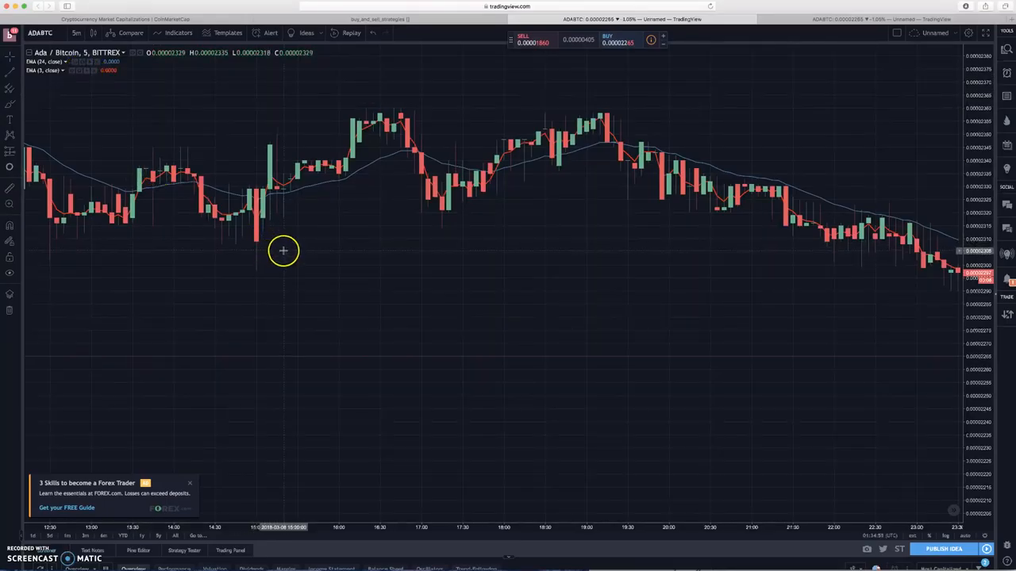
Step: Pan the 5-minute ADA/BTC chart back to earlier candles
{"action": "left_click_drag", "start_coordinate": [283, 251], "coordinate": [550, 235]}
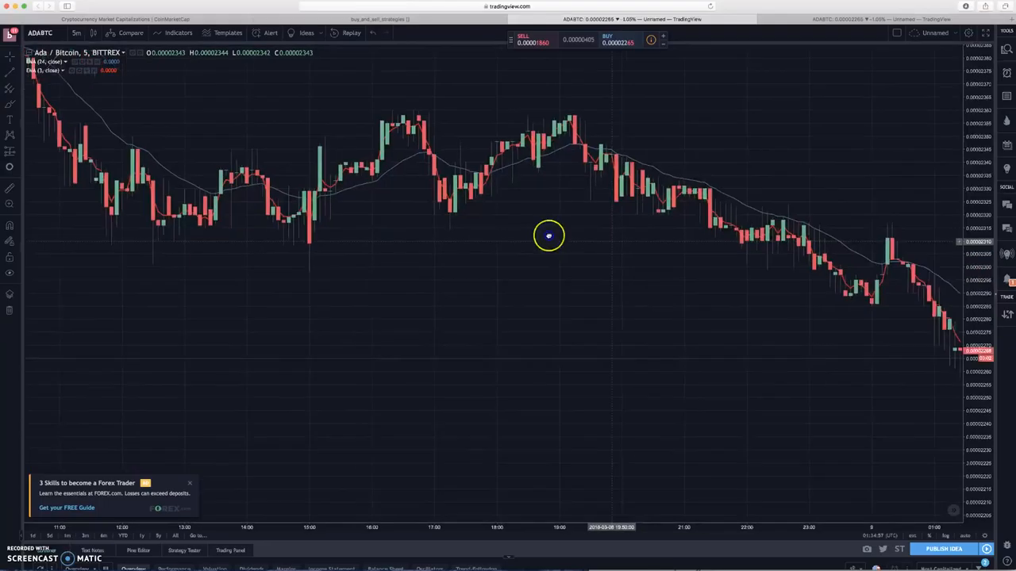
{"action": "left_click_drag", "start_coordinate": [548, 235], "coordinate": [394, 127]}
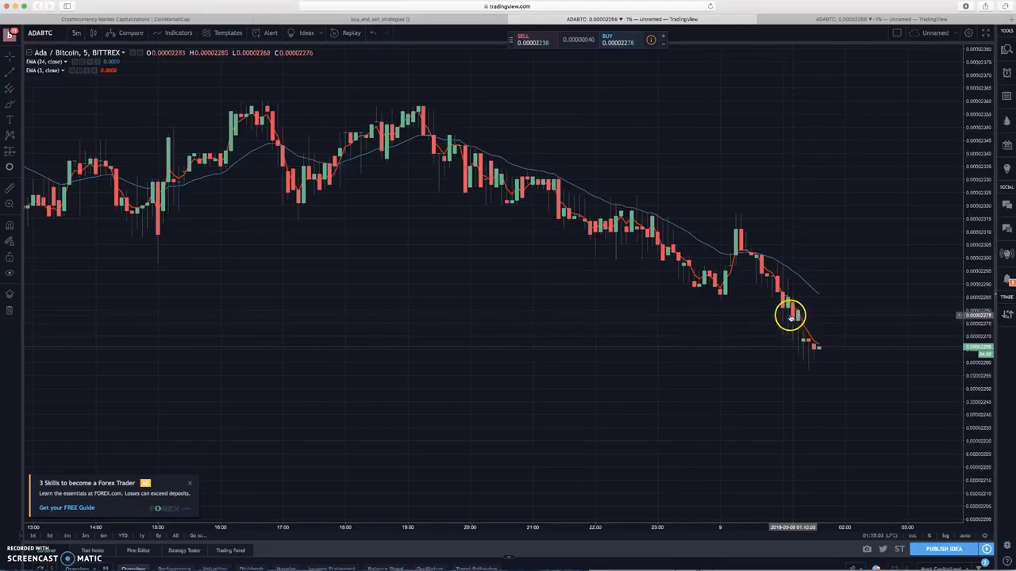
{"action": "mouse_move", "coordinate": [531, 194]}
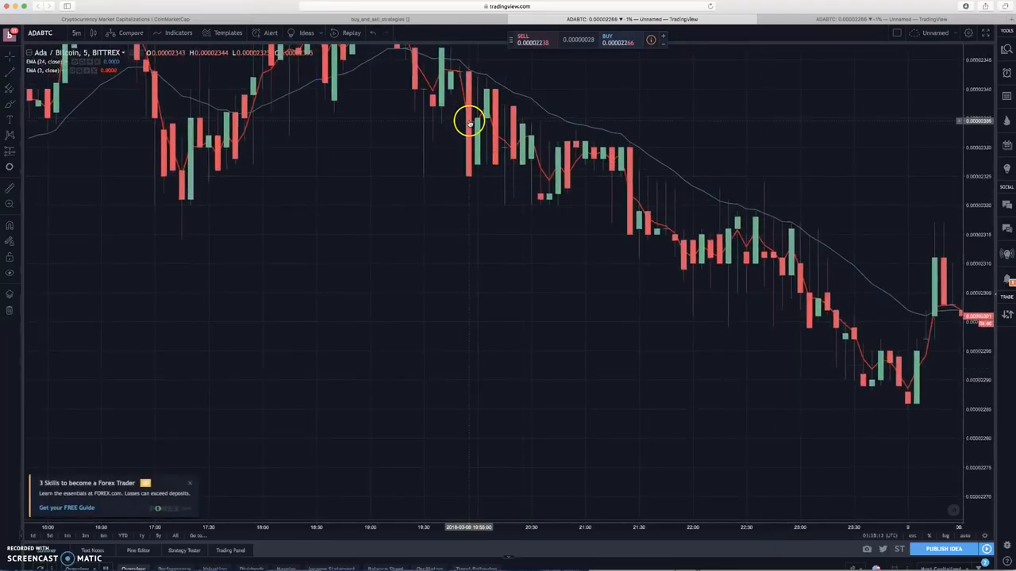
{"action": "mouse_move", "coordinate": [468, 178]}
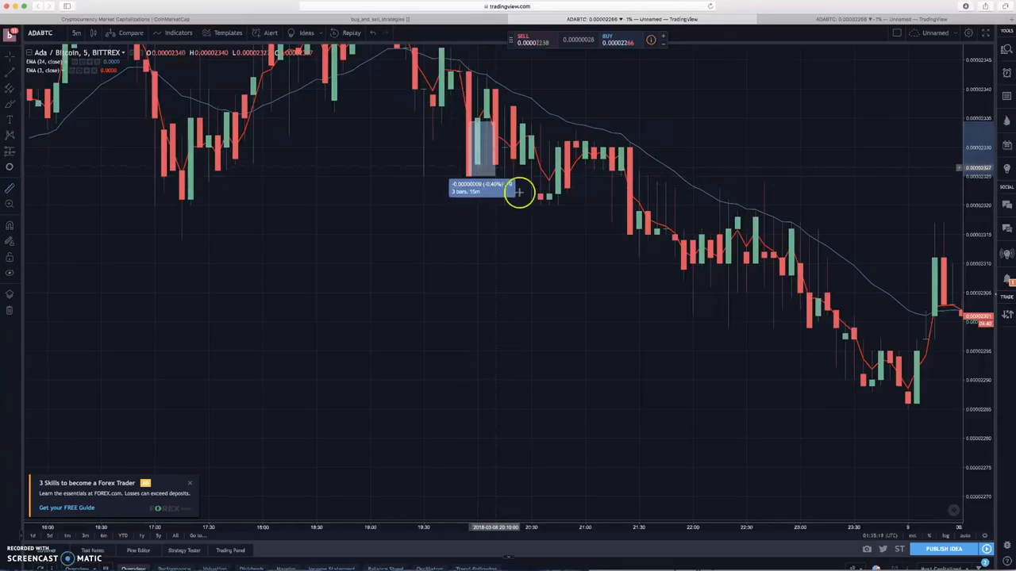
{"action": "mouse_move", "coordinate": [610, 216]}
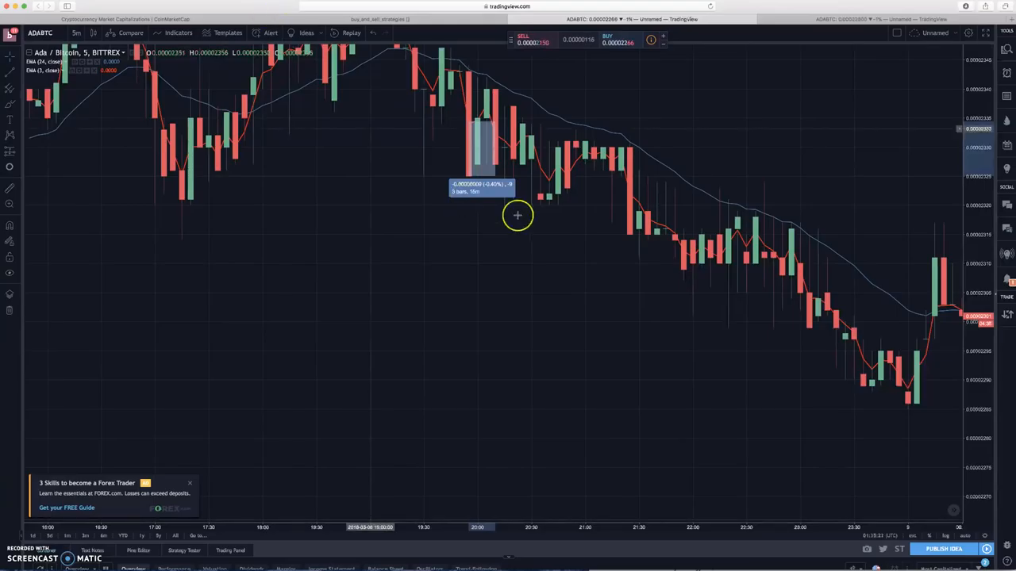
{"action": "mouse_move", "coordinate": [632, 196]}
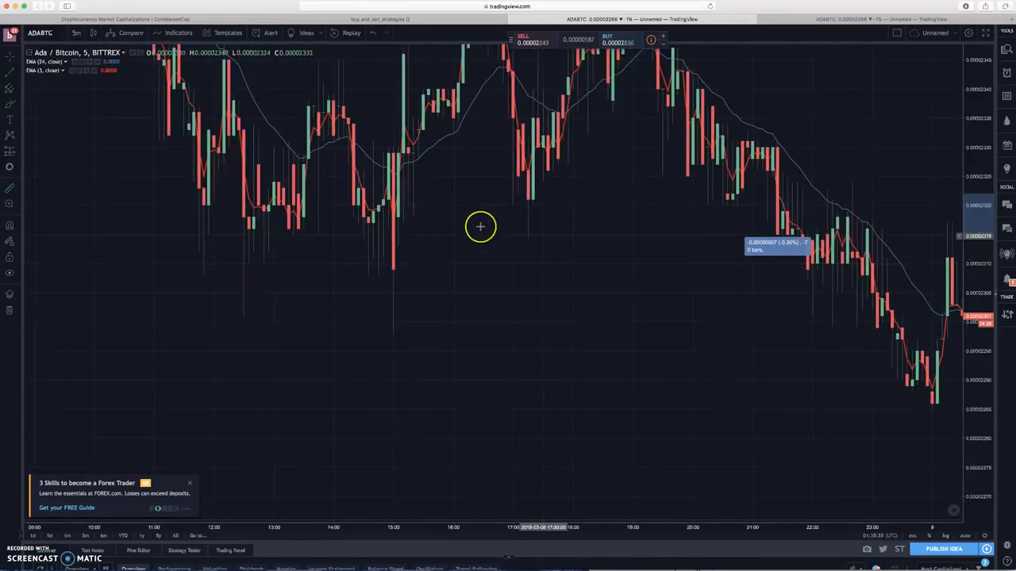
{"action": "mouse_move", "coordinate": [394, 230]}
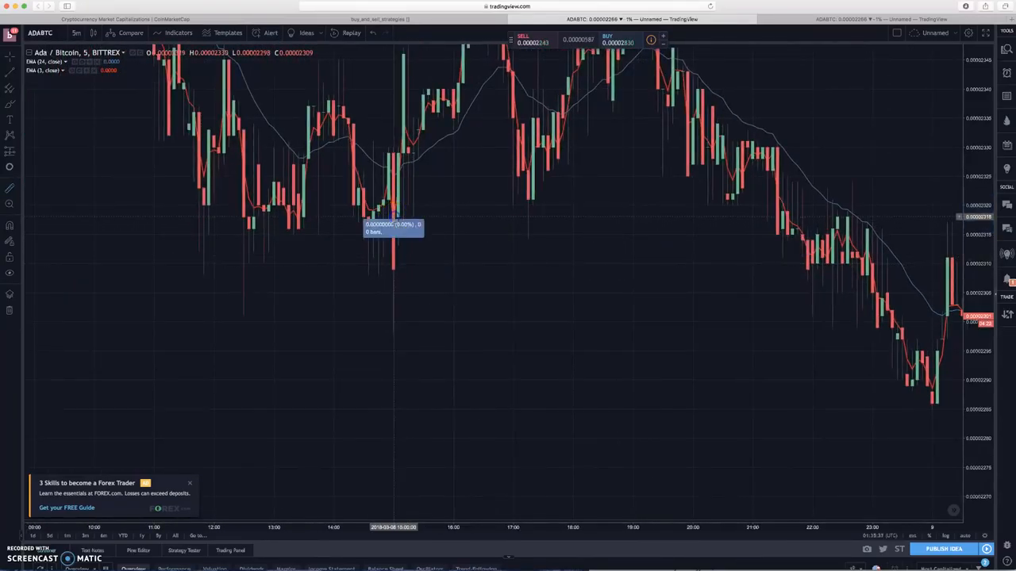
Step: Measure the percentage fall of the tall red candle and a neighbouring dip
{"action": "left_click_drag", "start_coordinate": [395, 223], "coordinate": [411, 334]}
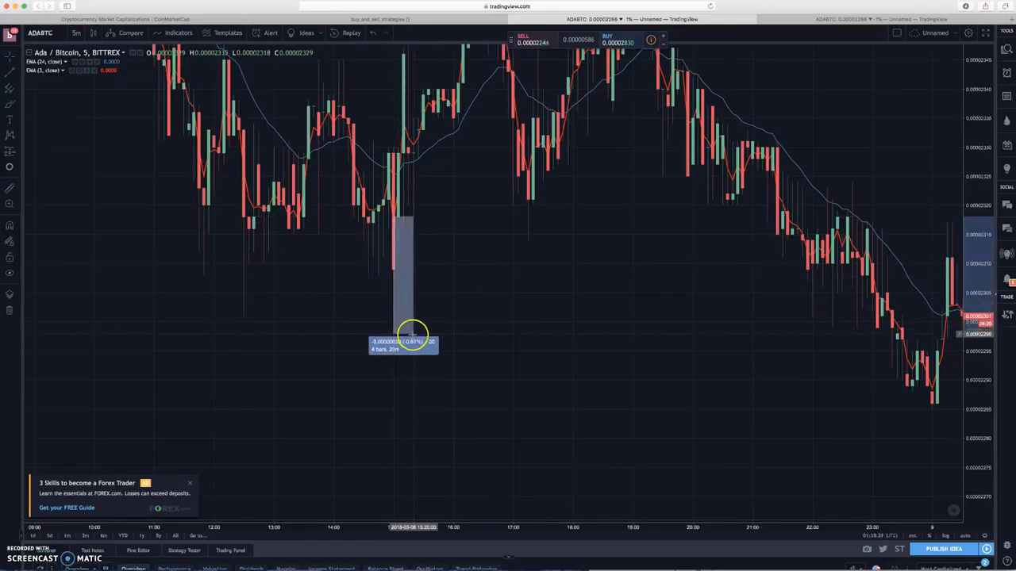
{"action": "left_click_drag", "start_coordinate": [412, 332], "coordinate": [435, 332]}
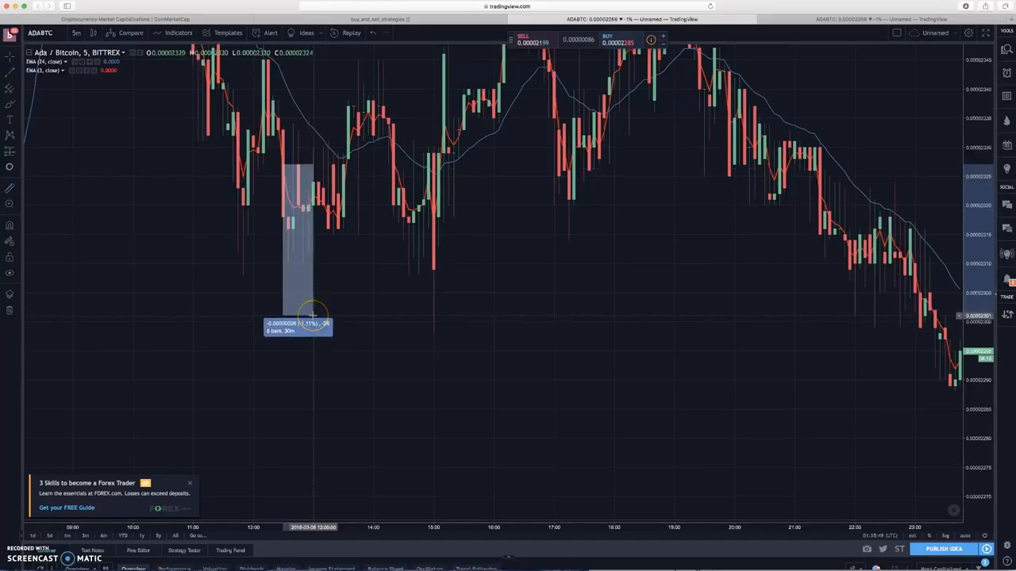
{"action": "mouse_move", "coordinate": [296, 286]}
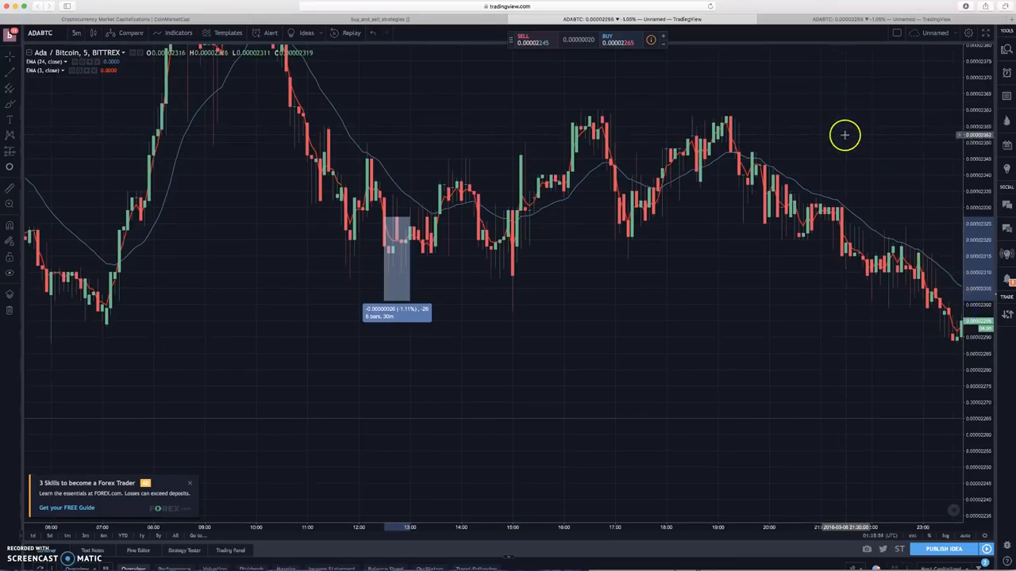
{"action": "mouse_move", "coordinate": [835, 105]}
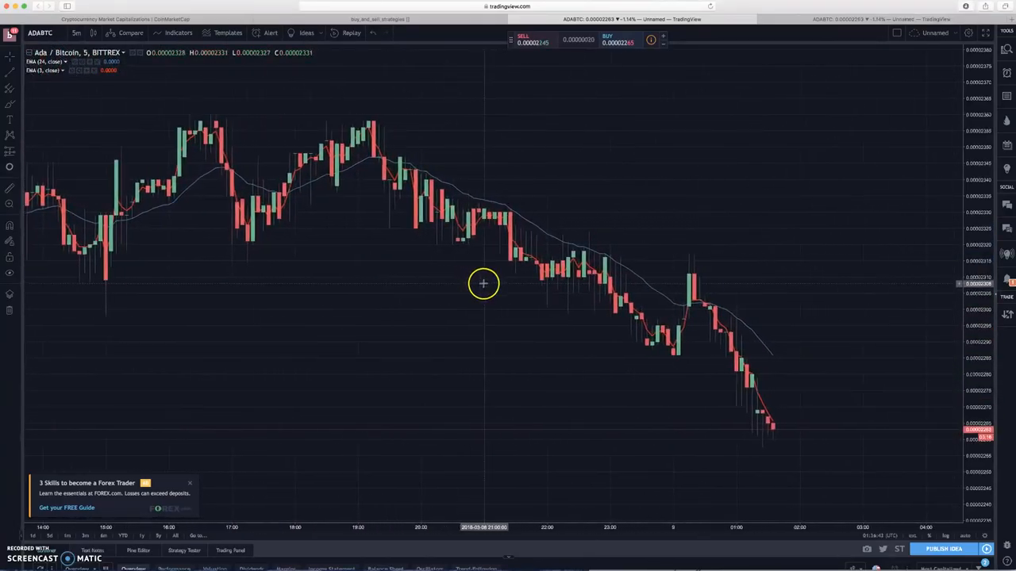
{"action": "left_click_drag", "start_coordinate": [482, 282], "coordinate": [530, 323]}
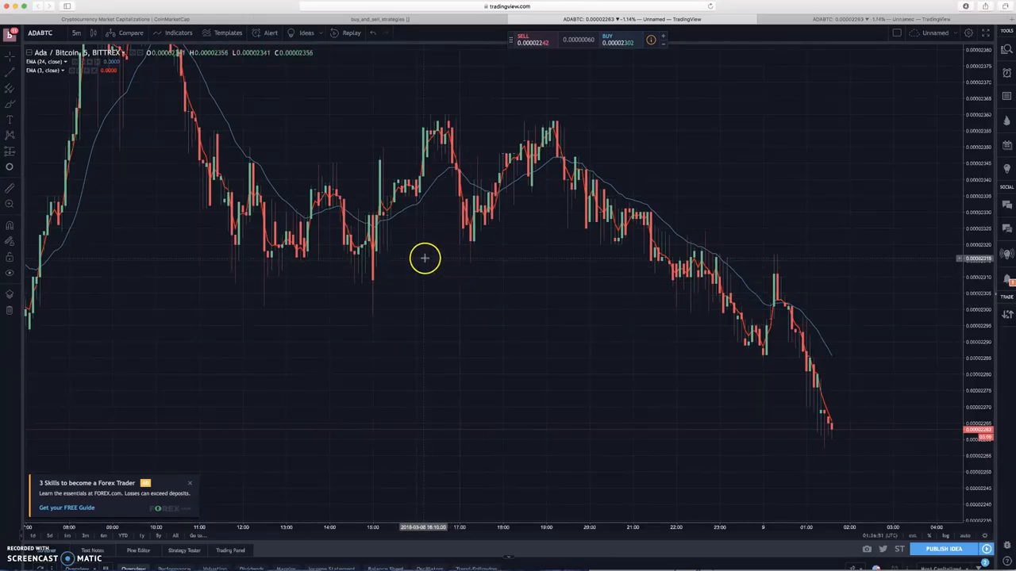
{"action": "mouse_move", "coordinate": [432, 261]}
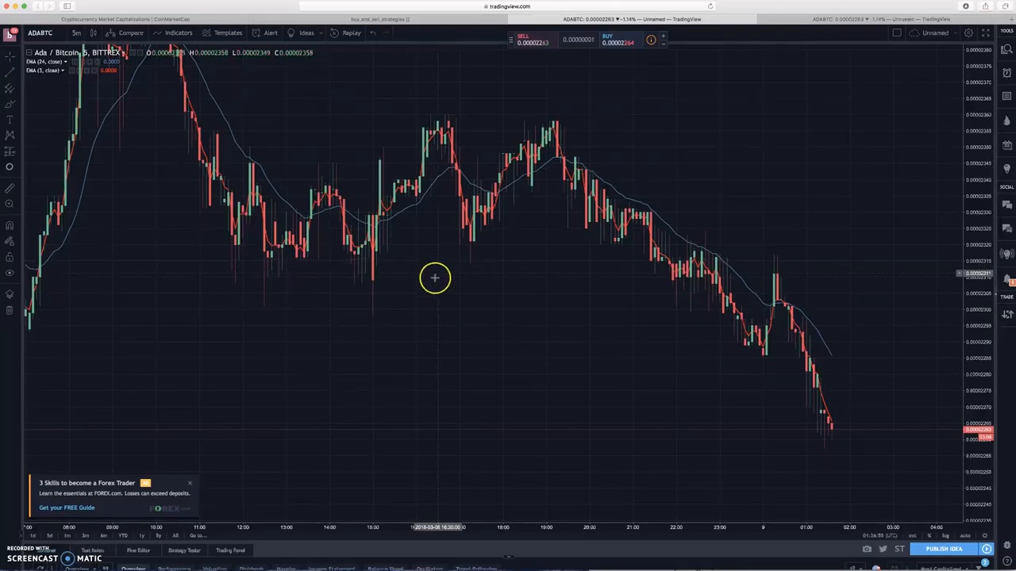
{"action": "mouse_move", "coordinate": [441, 288]}
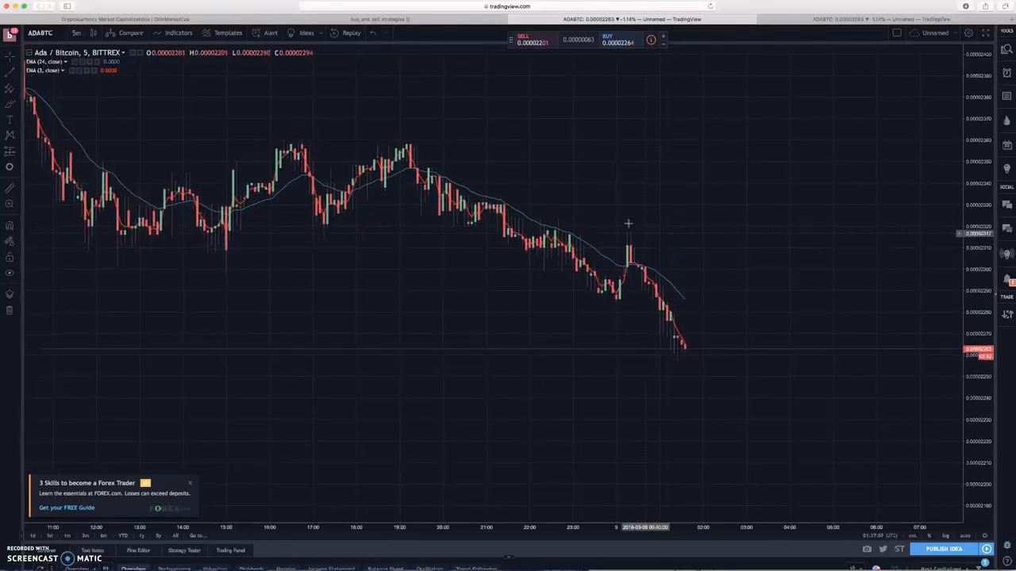
Step: Switch to CoinMarketCap and scroll down the coin market-cap list
{"action": "left_click", "coordinate": [123, 19]}
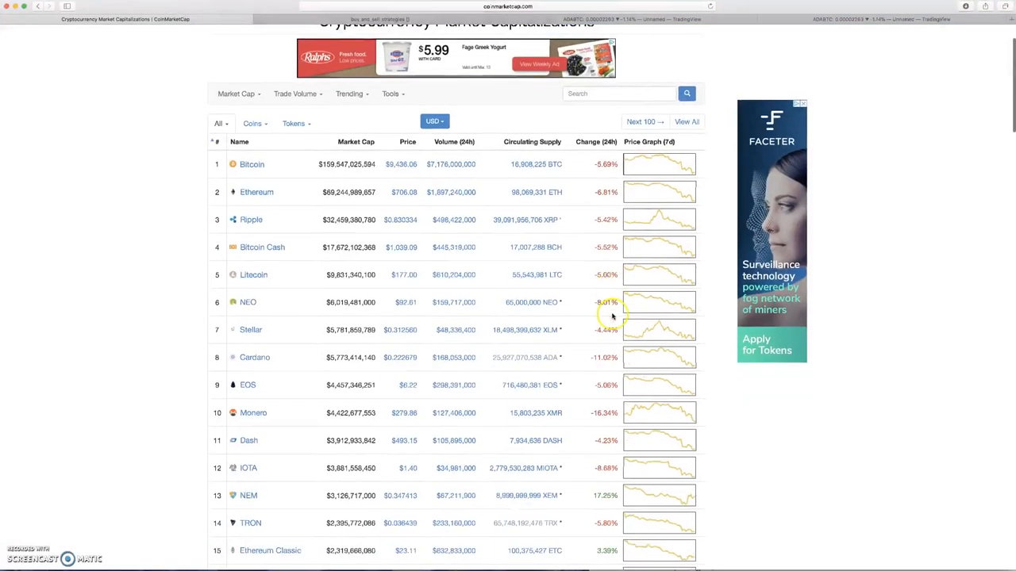
{"action": "scroll", "scroll_direction": "down", "scroll_amount": 3}
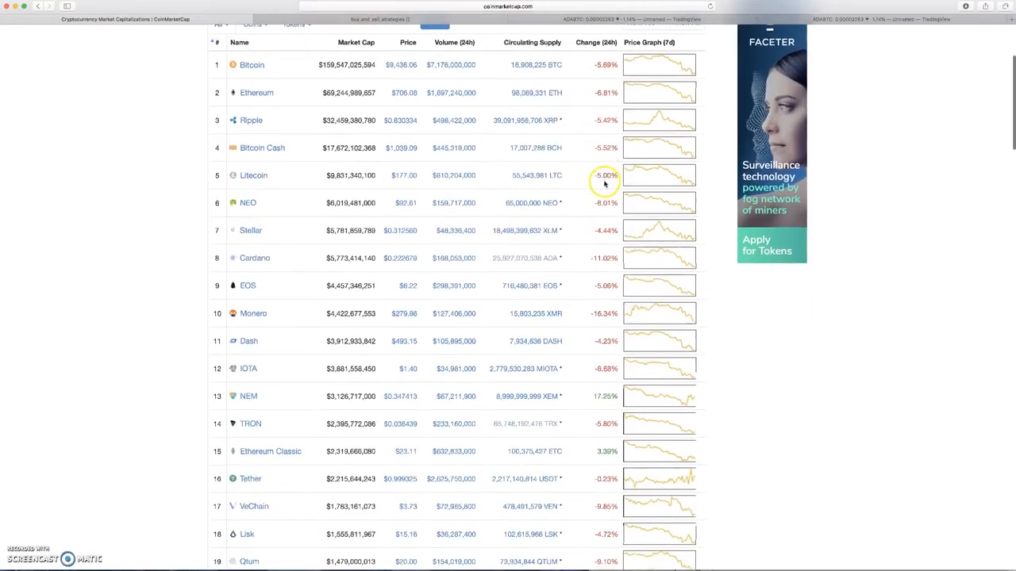
{"action": "scroll", "scroll_direction": "down", "scroll_amount": 3}
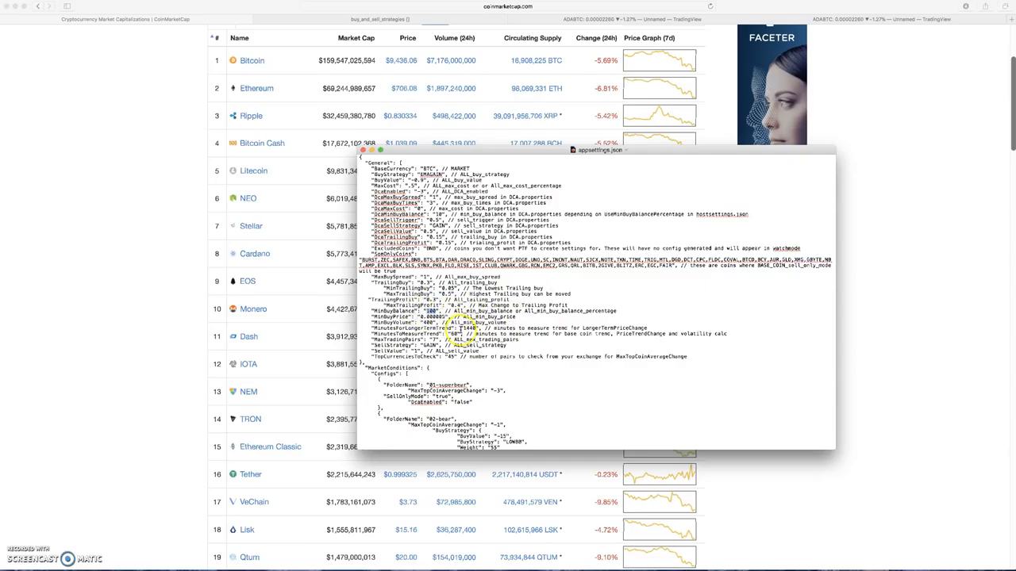
Step: Scroll appsettings.json to the MarketConditions section, selecting a settings line on the way
{"action": "scroll", "scroll_direction": "down", "scroll_amount": 3}
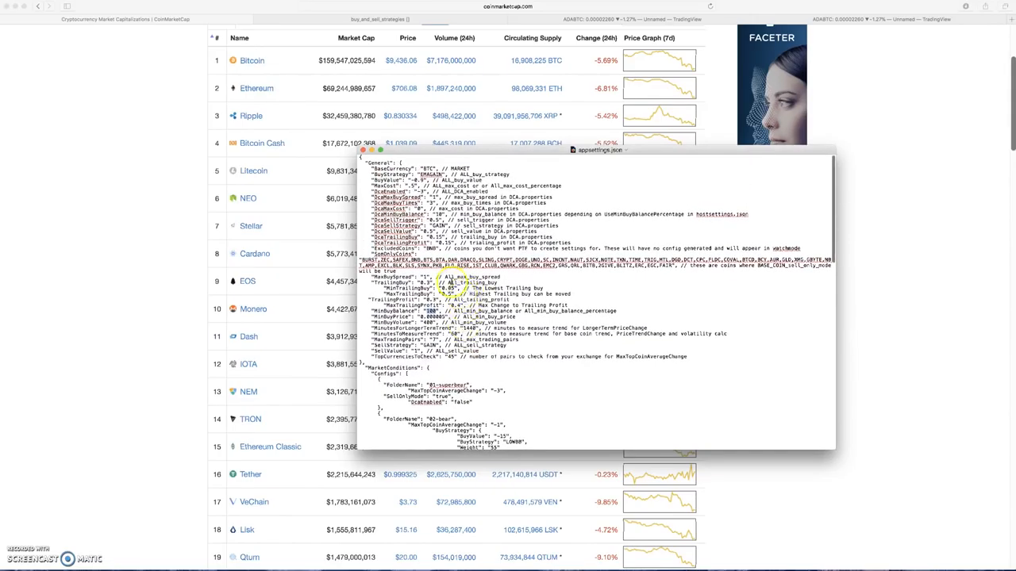
{"action": "triple_click", "coordinate": [444, 289]}
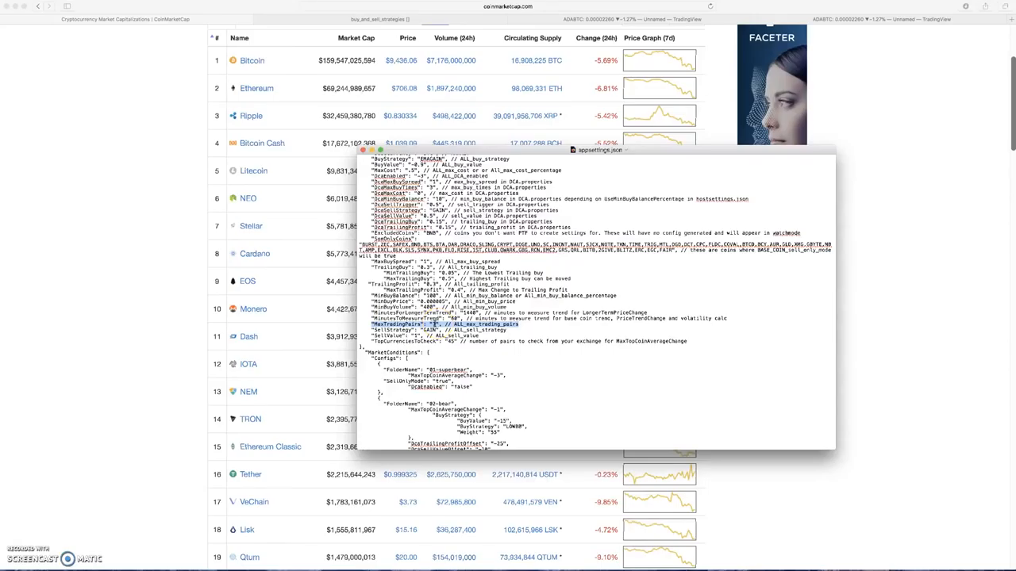
{"action": "mouse_move", "coordinate": [434, 324]}
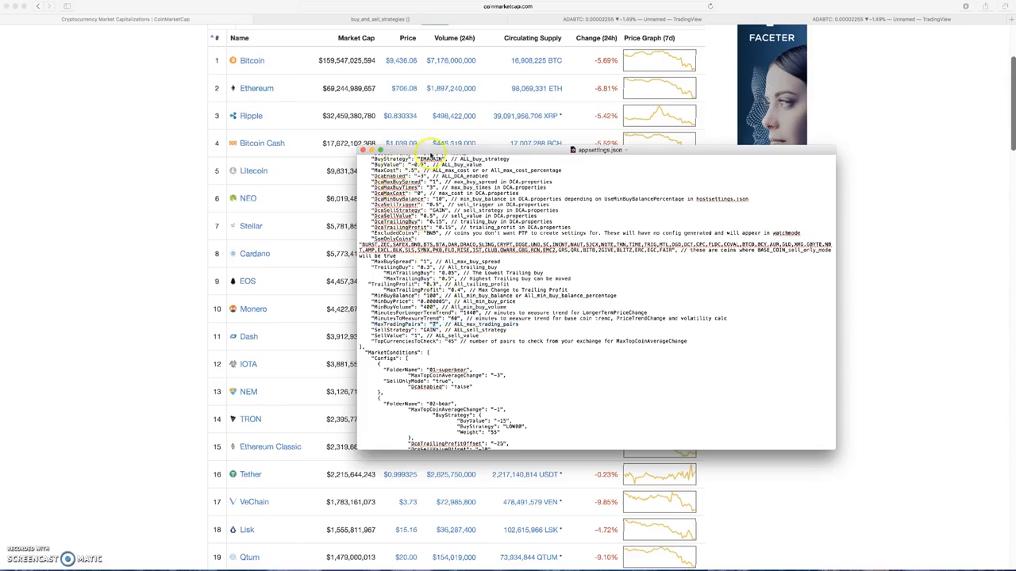
{"action": "scroll", "scroll_direction": "down", "scroll_amount": 3}
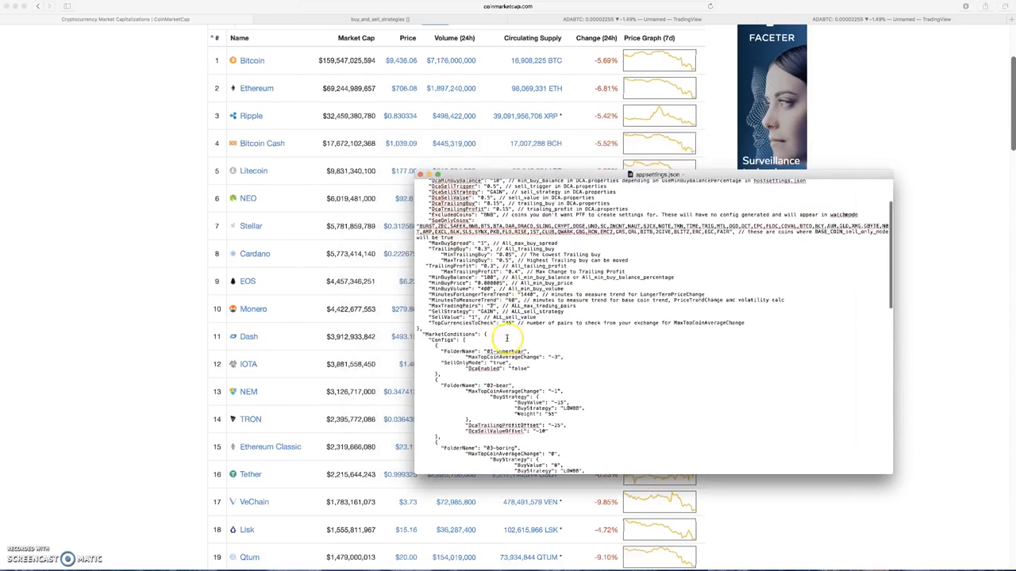
{"action": "scroll", "scroll_direction": "down", "scroll_amount": 3}
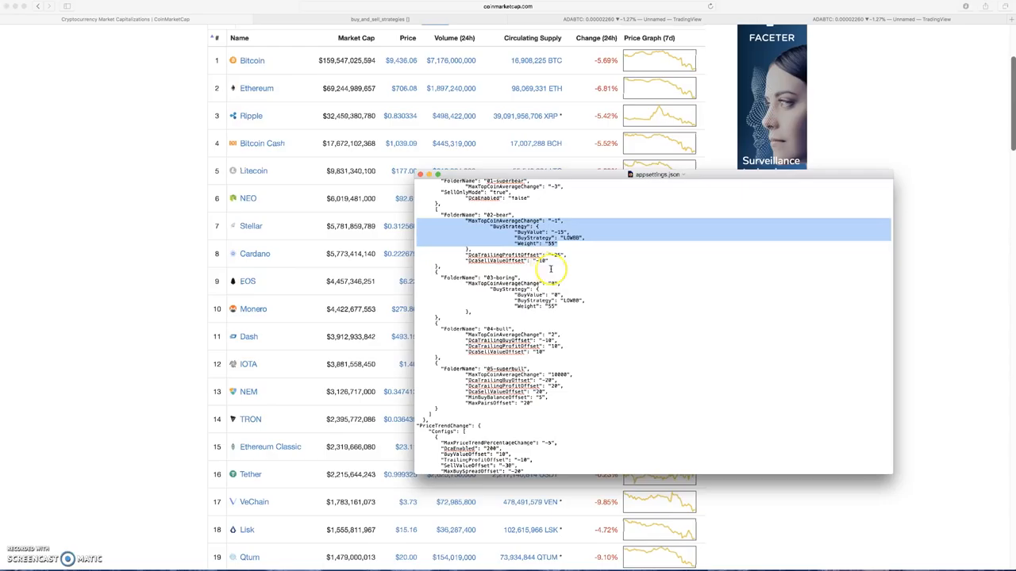
{"action": "scroll", "scroll_direction": "down", "scroll_amount": 3}
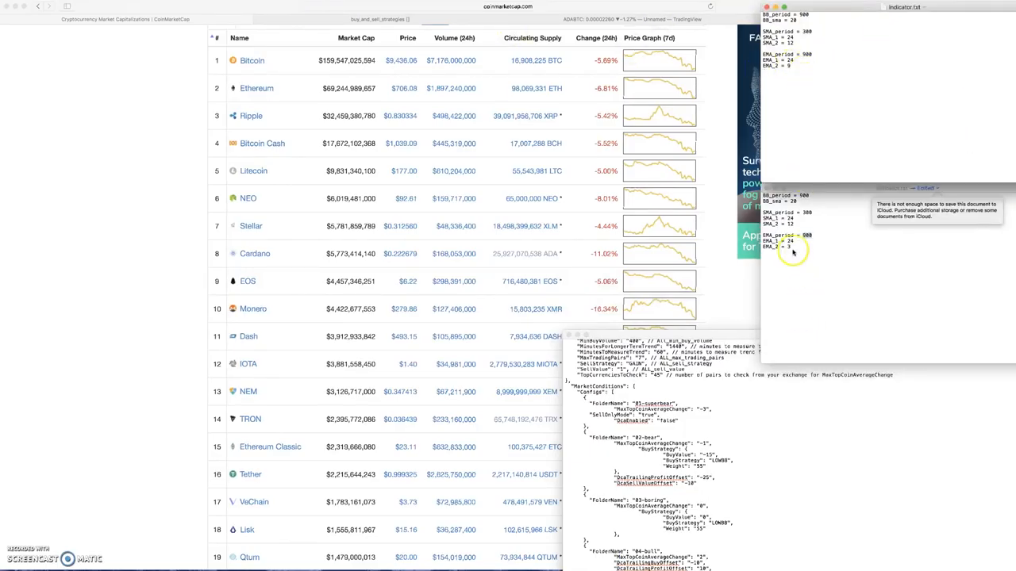
Step: Scroll through the indicators.txt file listing the EMA periods
{"action": "left_click", "coordinate": [805, 252]}
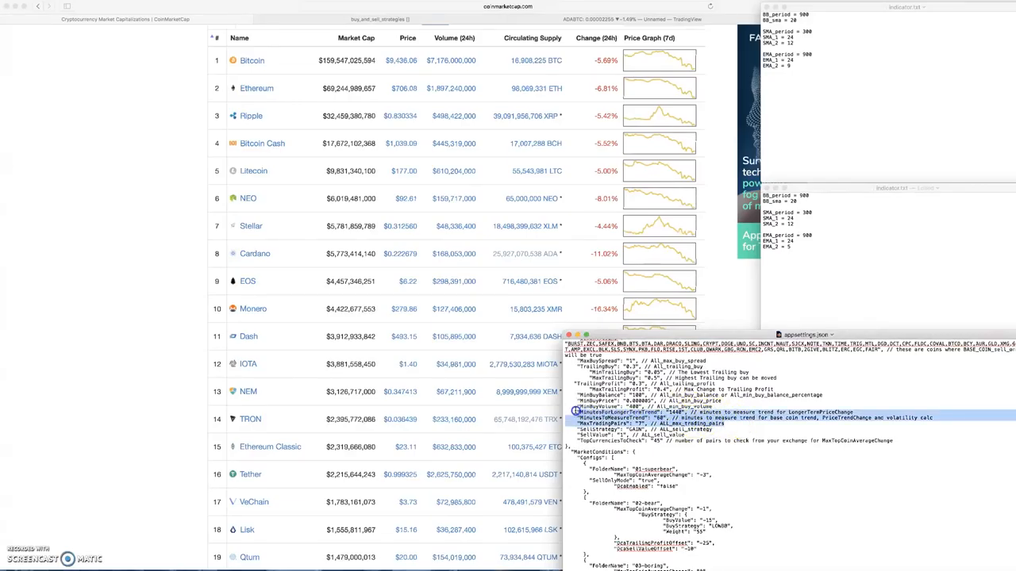
{"action": "scroll", "scroll_direction": "down", "scroll_amount": 3}
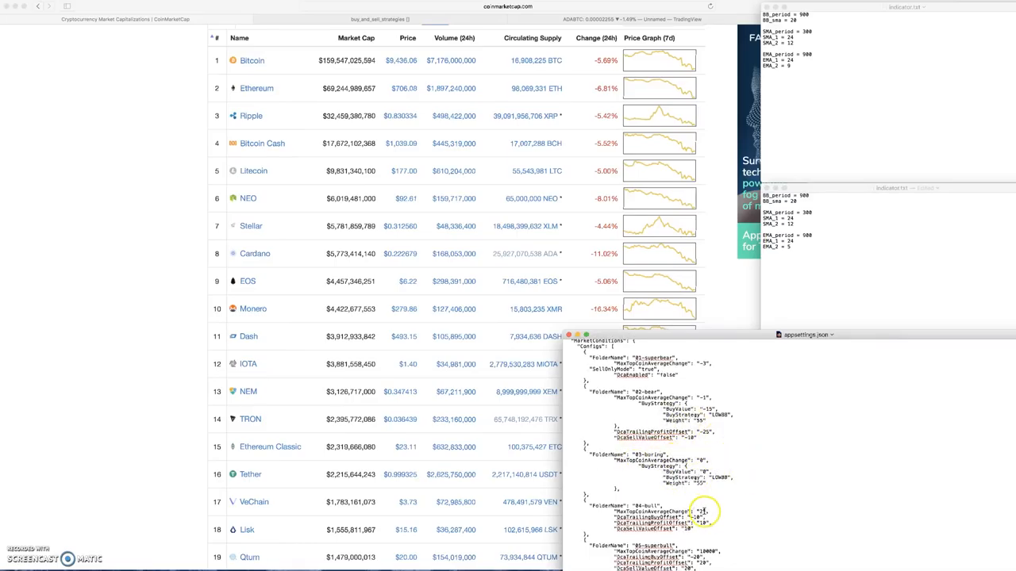
{"action": "scroll", "scroll_direction": "down", "scroll_amount": 3}
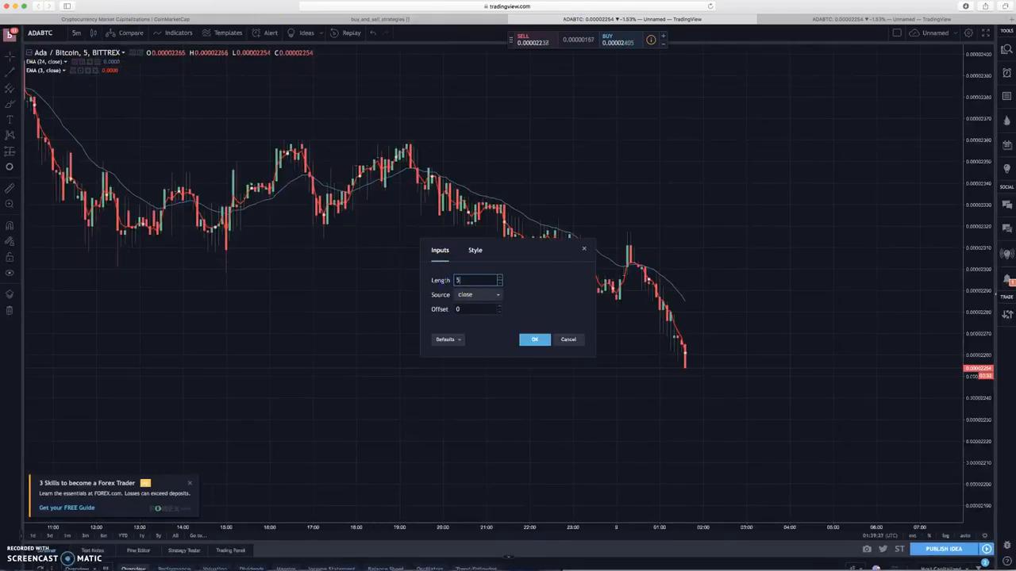
Step: Confirm the 5-period EMA length and shift the chart back to an earlier ADA/BTC dip
{"action": "left_click", "coordinate": [533, 340]}
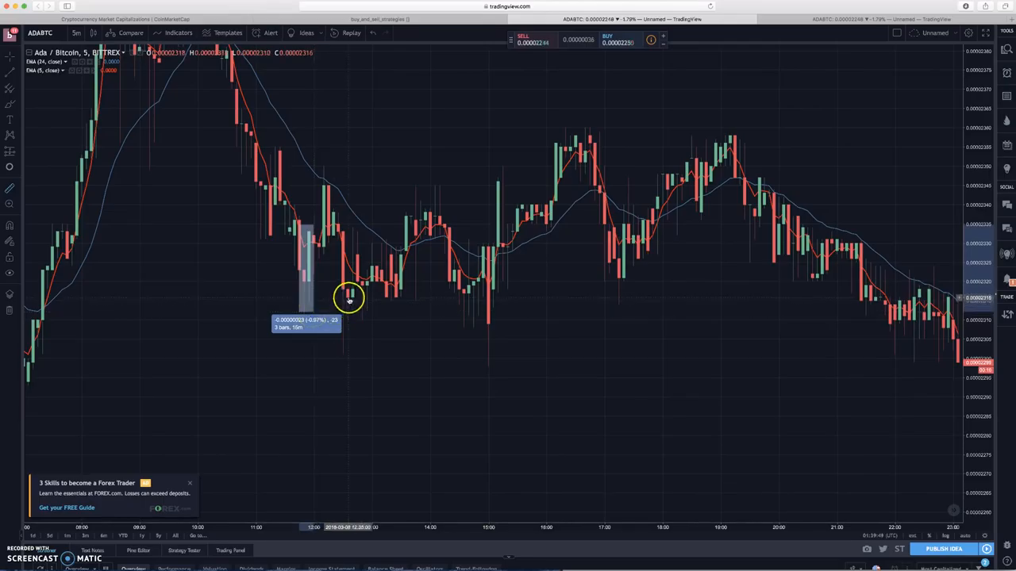
{"action": "mouse_move", "coordinate": [389, 257]}
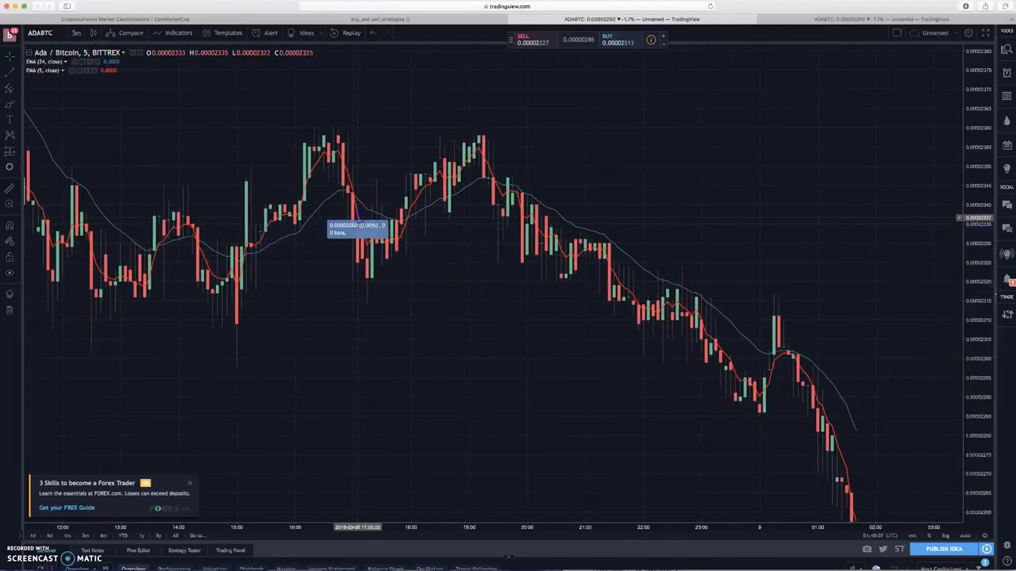
{"action": "mouse_move", "coordinate": [362, 273]}
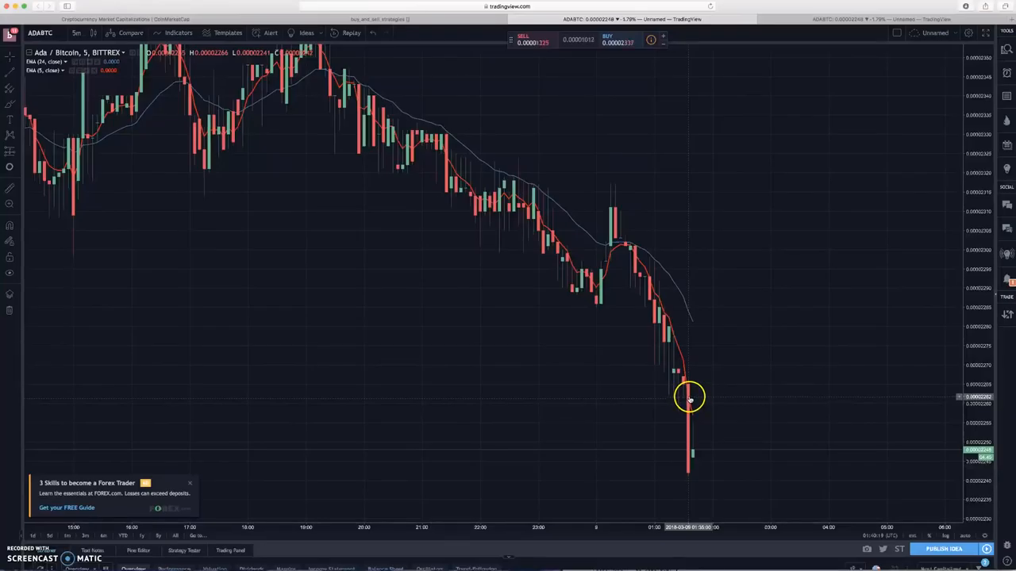
{"action": "left_click_drag", "start_coordinate": [689, 397], "coordinate": [698, 473]}
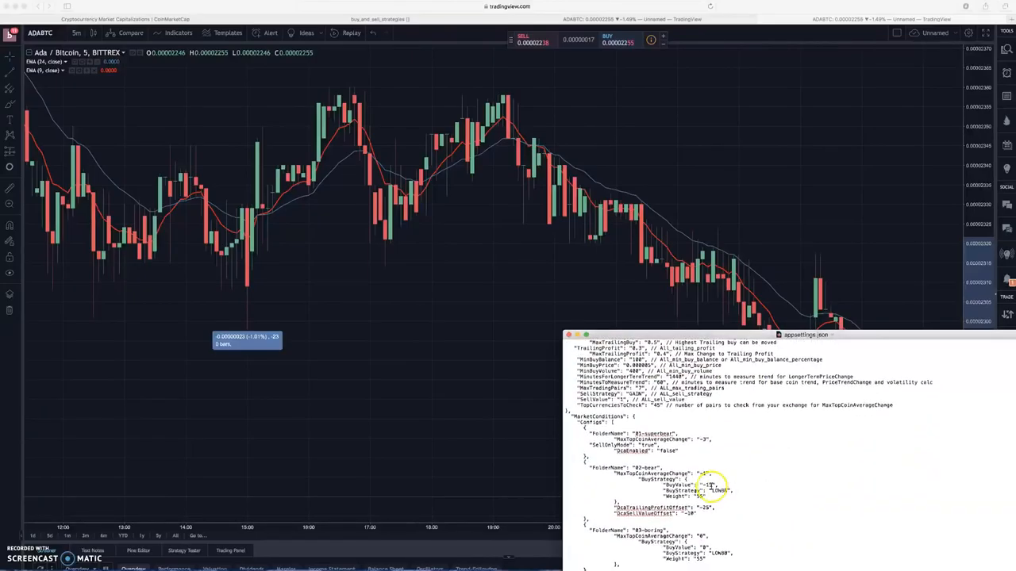
Step: Scroll appsettings.json down to the MarketConditions block over the chart
{"action": "scroll", "scroll_direction": "down", "scroll_amount": 3}
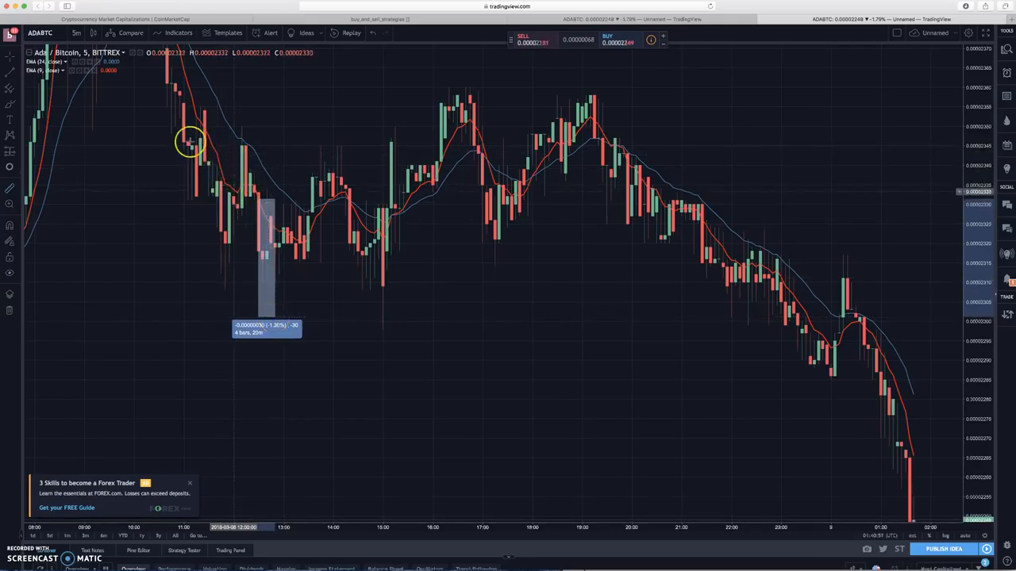
{"action": "mouse_move", "coordinate": [220, 196]}
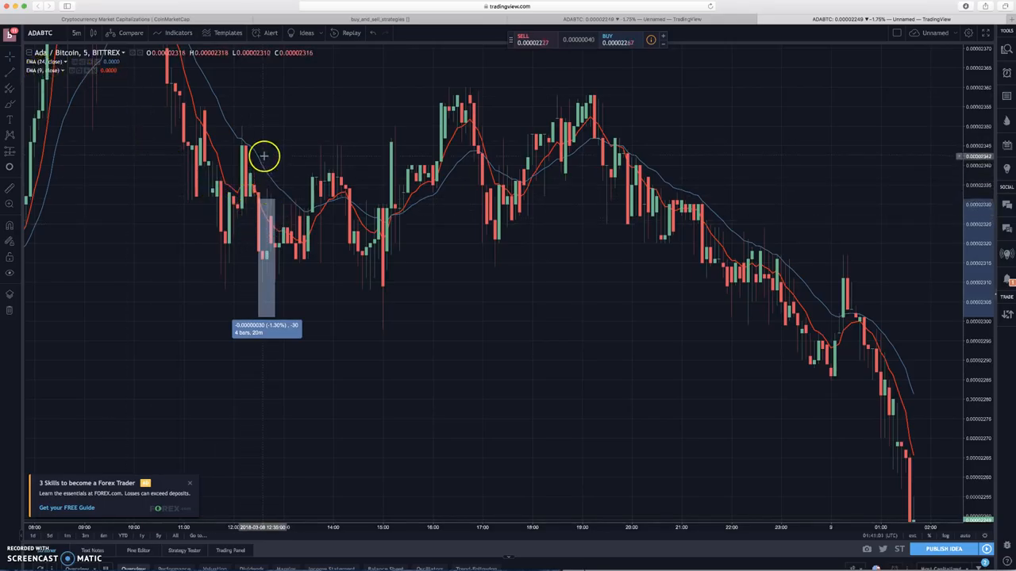
{"action": "mouse_move", "coordinate": [76, 86]}
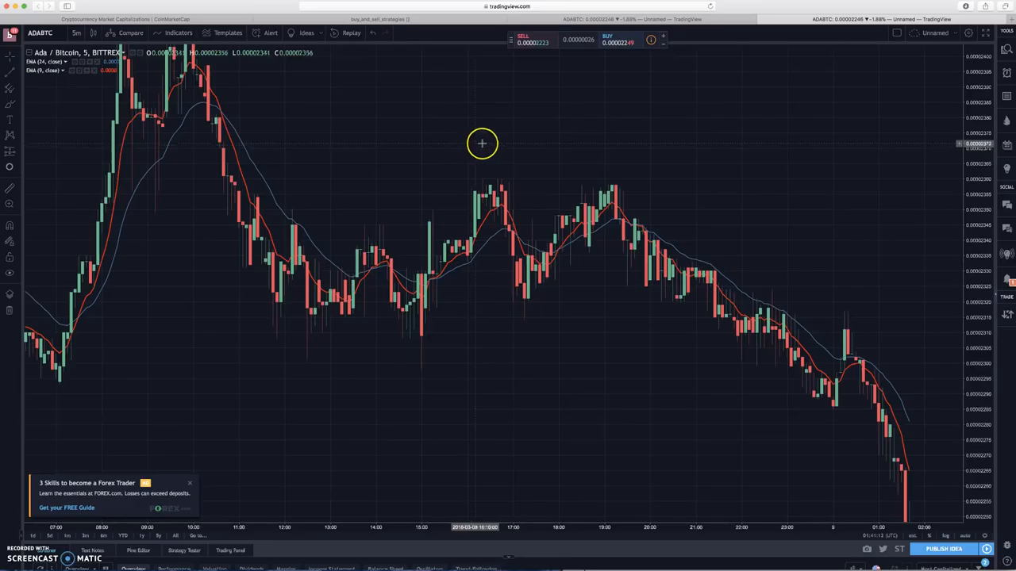
{"action": "mouse_move", "coordinate": [586, 156]}
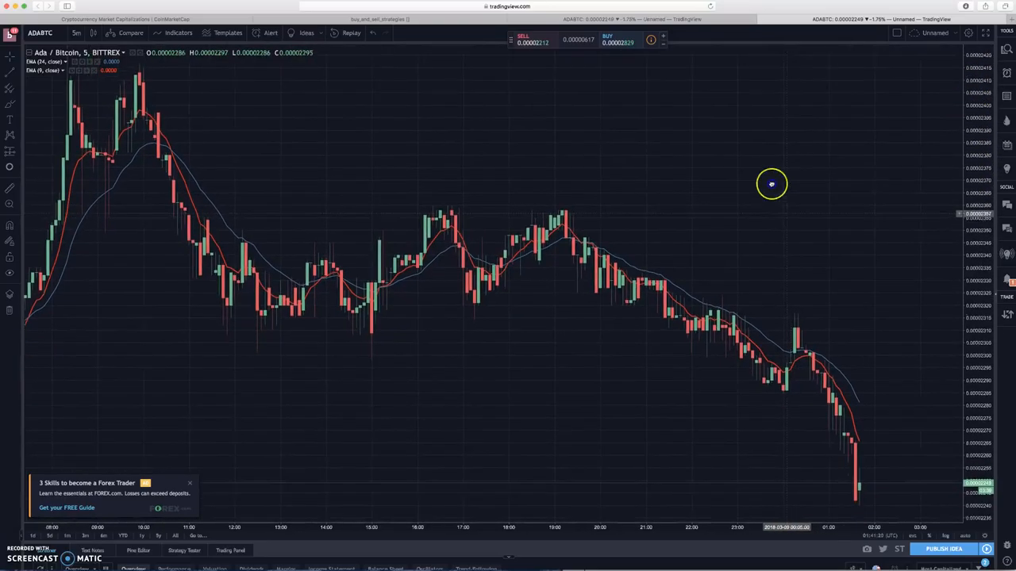
Step: Pan the ADA/BTC chart to another stretch of candles around a measured dip
{"action": "left_click_drag", "start_coordinate": [772, 184], "coordinate": [571, 185]}
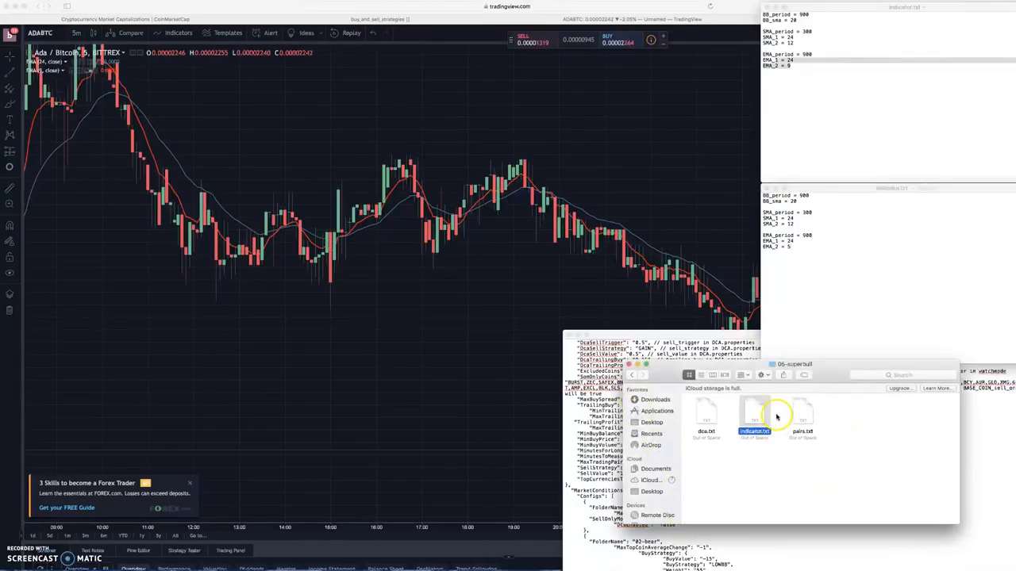
Step: Open dca.txt from two strategy folders and select a buy-setting line for comparison
{"action": "double_click", "coordinate": [707, 412]}
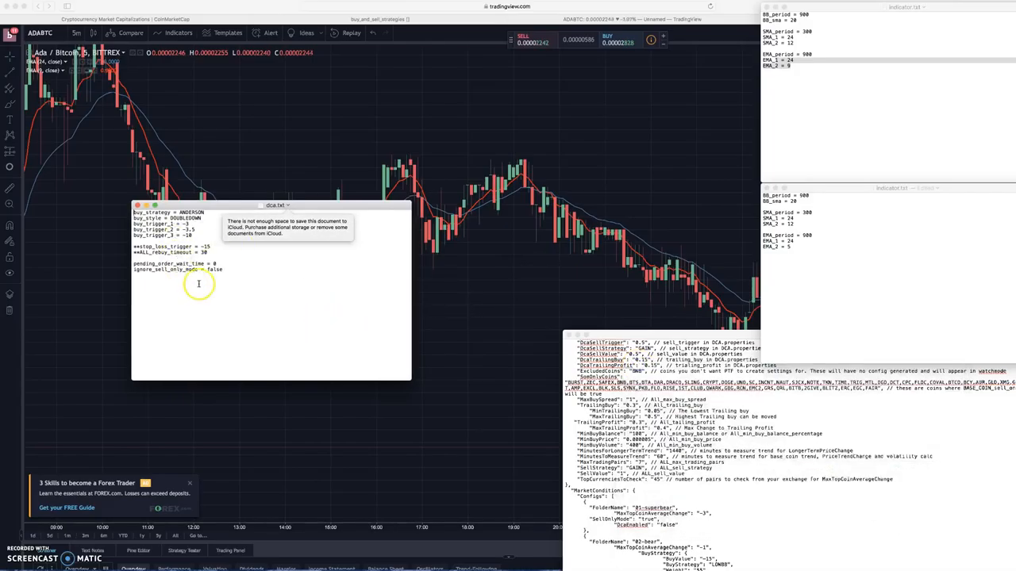
{"action": "mouse_move", "coordinate": [229, 273]}
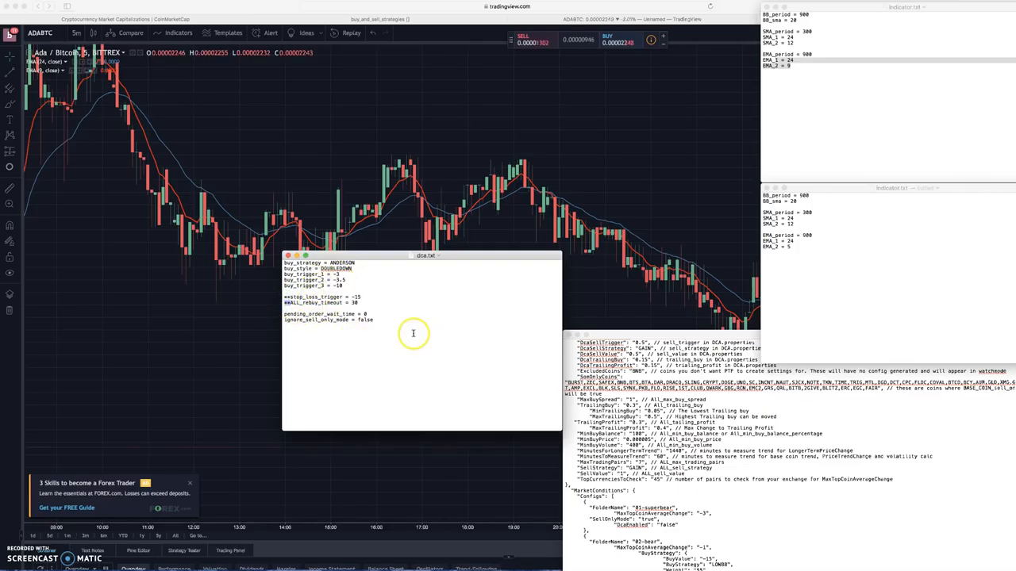
{"action": "mouse_move", "coordinate": [368, 346]}
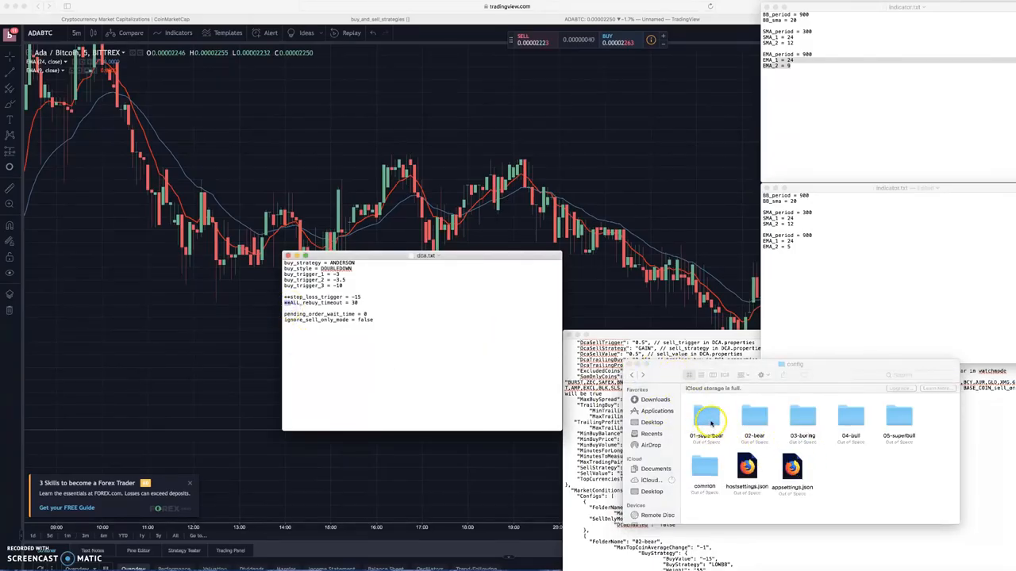
{"action": "double_click", "coordinate": [705, 416]}
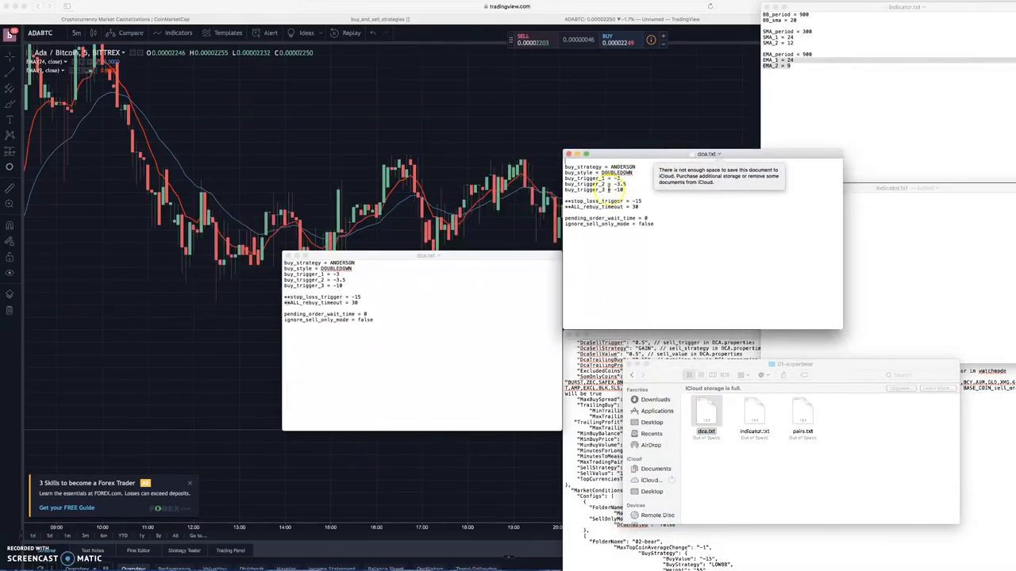
{"action": "triple_click", "coordinate": [607, 200]}
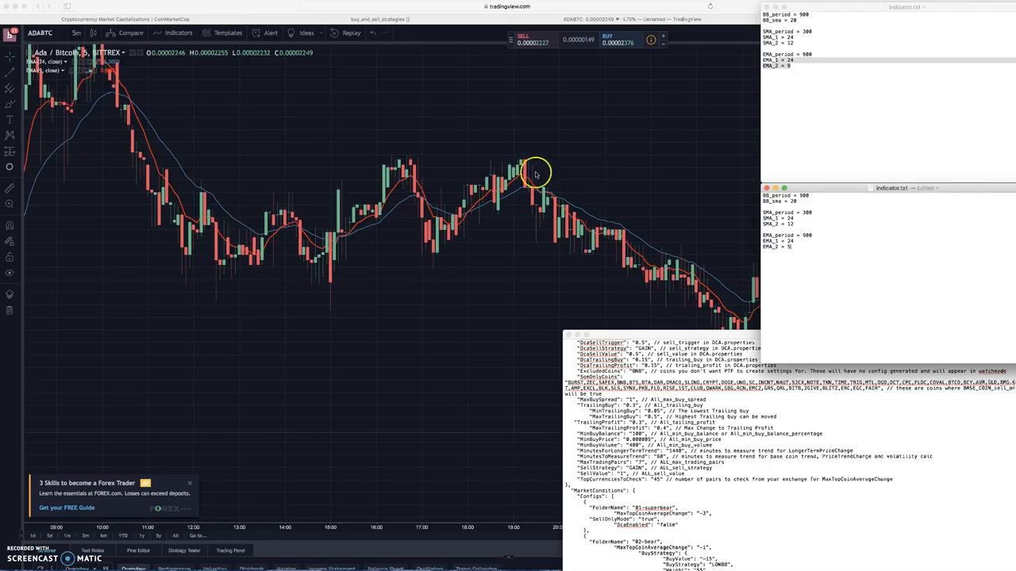
{"action": "mouse_move", "coordinate": [278, 6]}
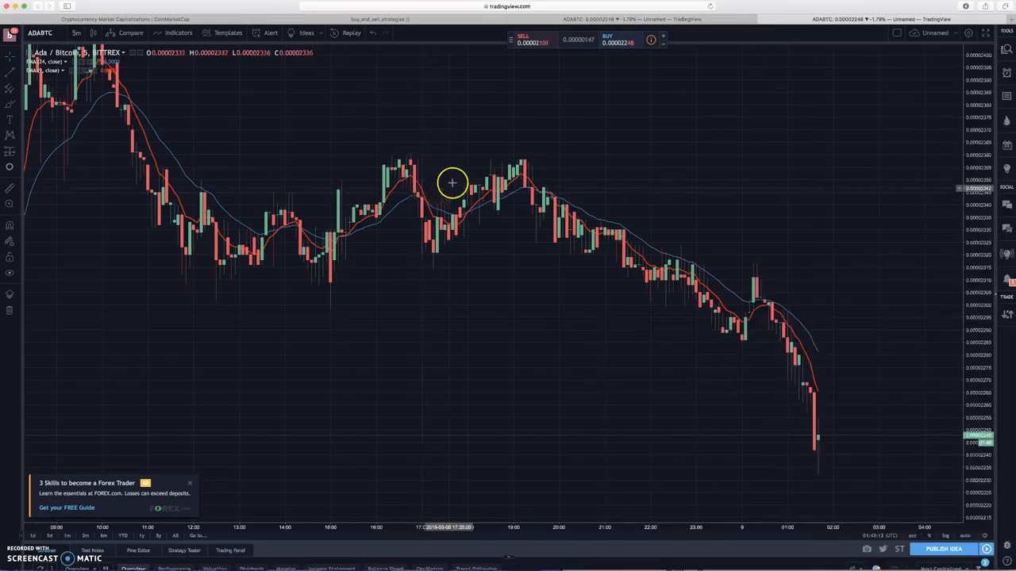
Step: Pan the ADA/BTC chart to where the two EMA lines trace the recent drop
{"action": "left_click_drag", "start_coordinate": [452, 182], "coordinate": [628, 197]}
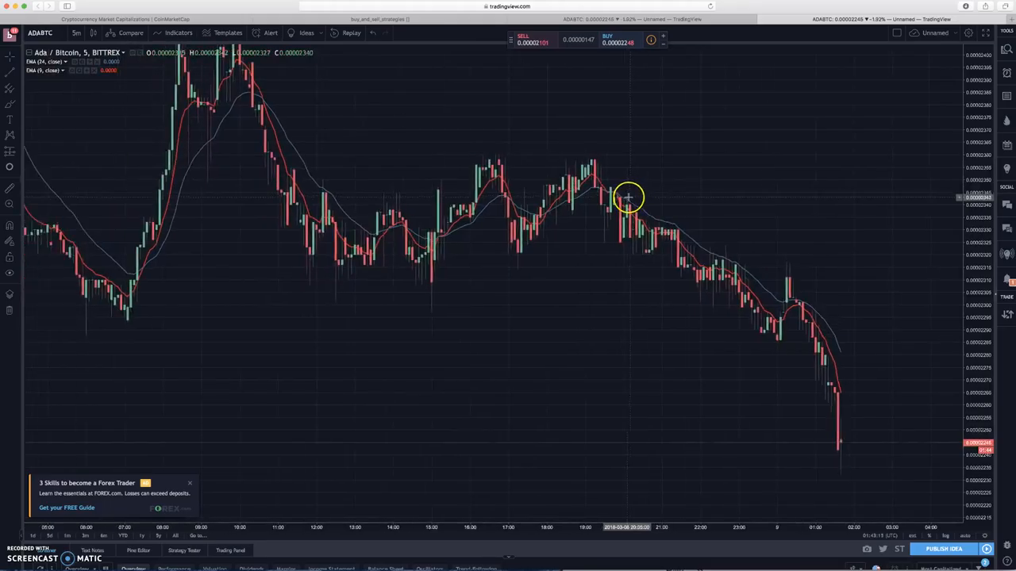